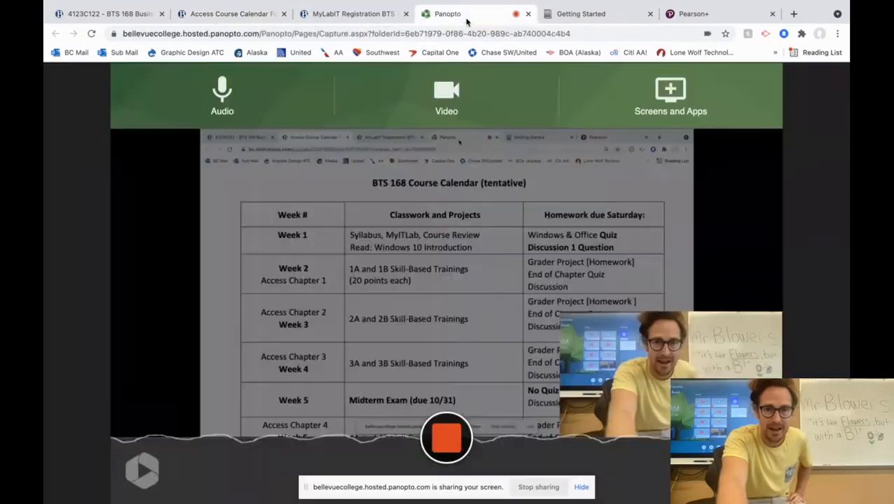
- Glance at the tentative course calendar, then return to the BTS 168 course home page
click(231, 13)
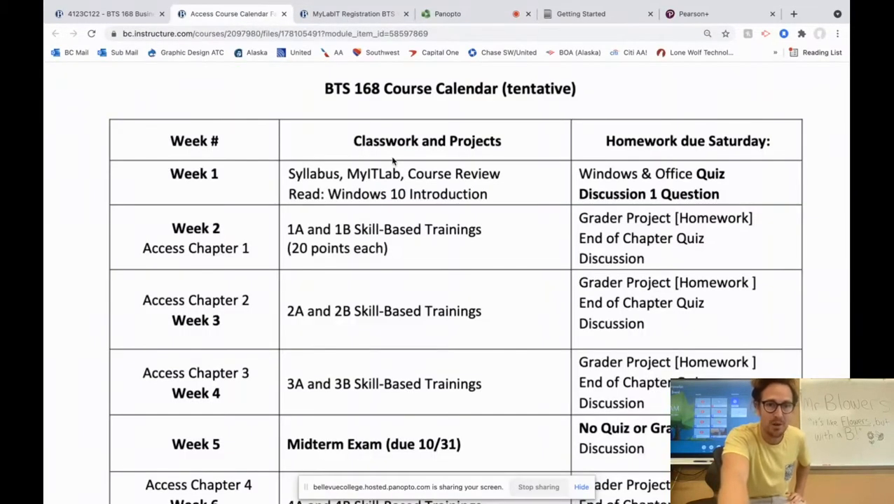
click(109, 14)
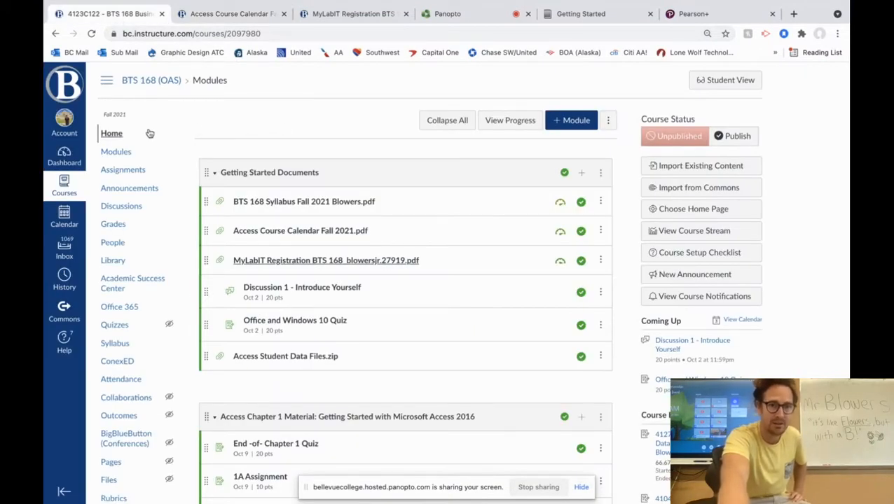
- Review the BTS 168 Modules list, then switch to the Panopto capture page
click(116, 151)
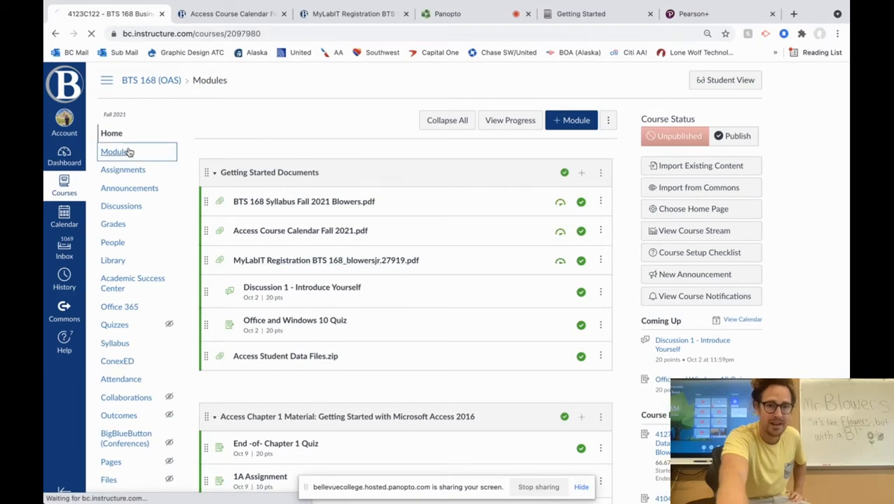
click(114, 152)
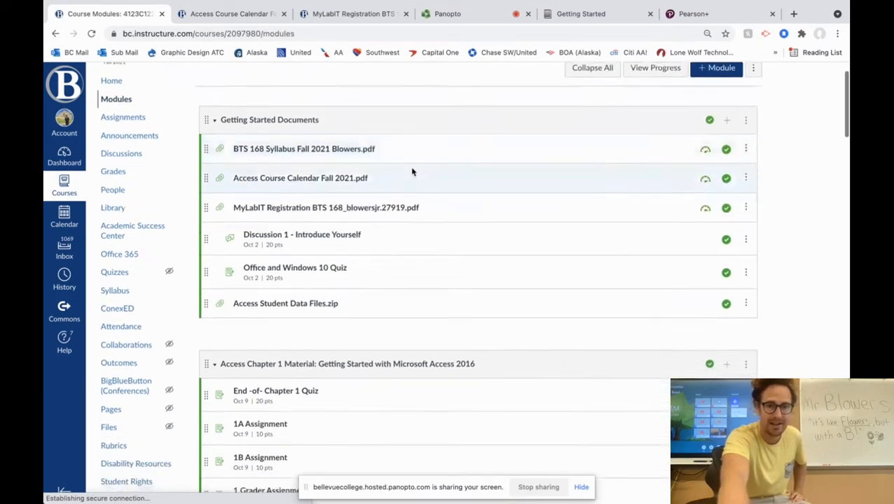
scroll(up, 3)
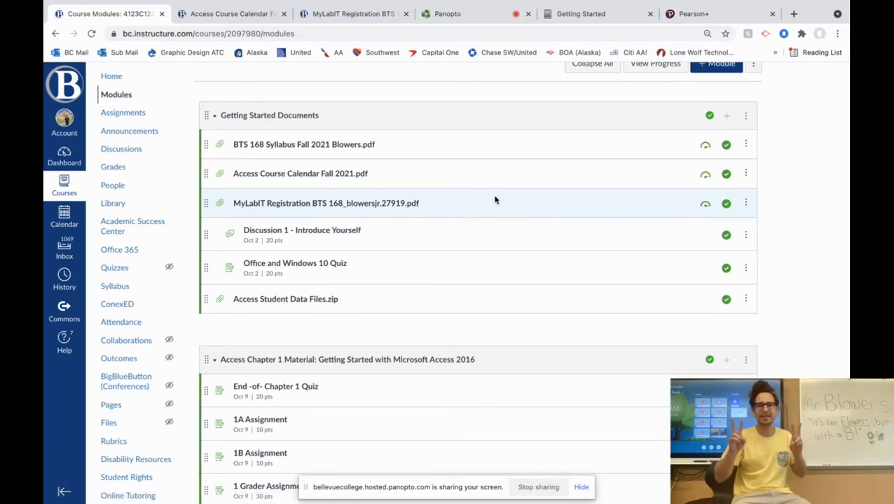
mouse_move(493, 125)
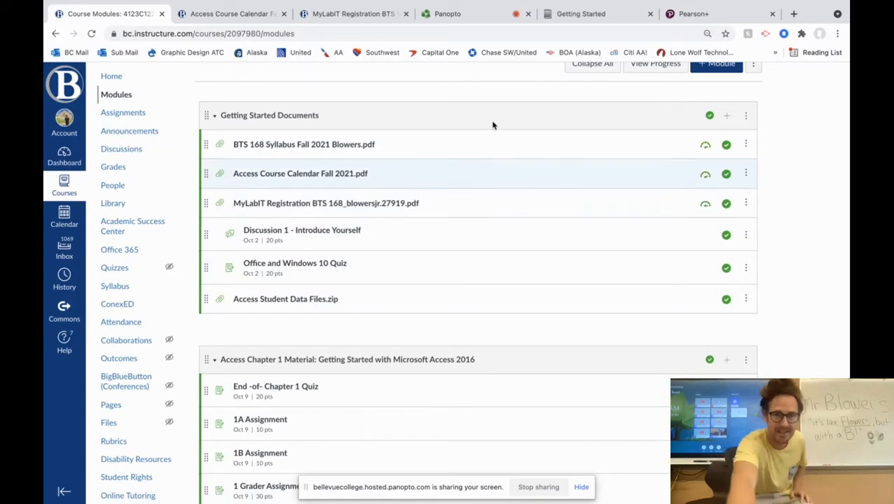
click(446, 13)
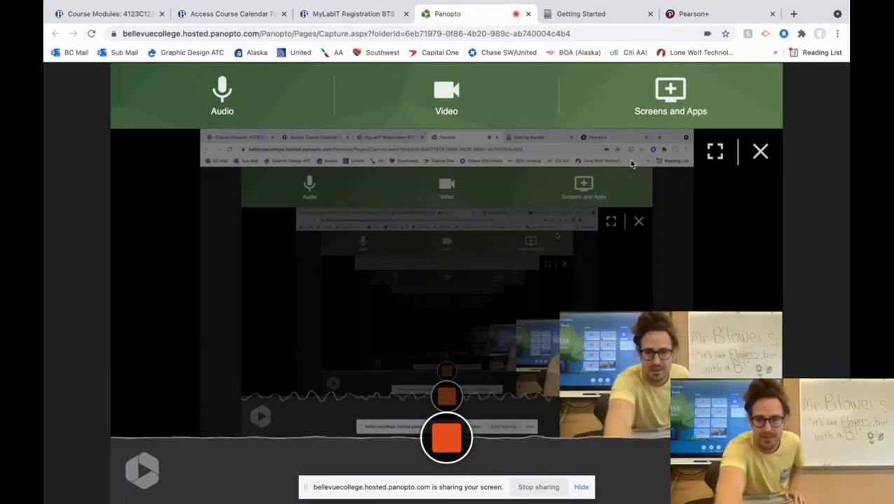
- Look at the MyLab IT course page, then return to Canvas's course modules
click(580, 13)
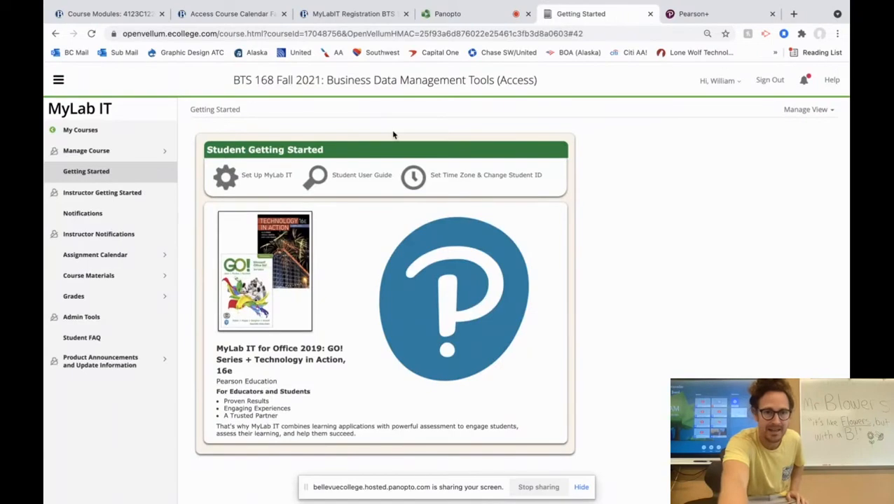
mouse_move(82, 213)
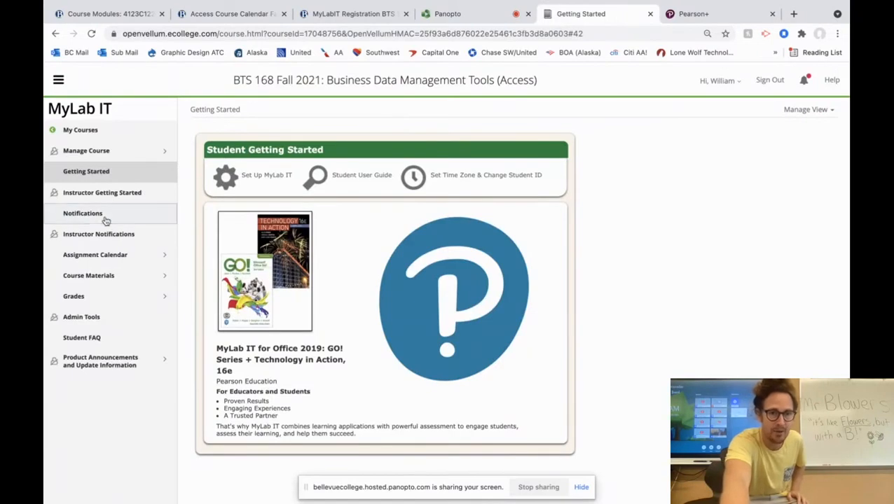
click(105, 13)
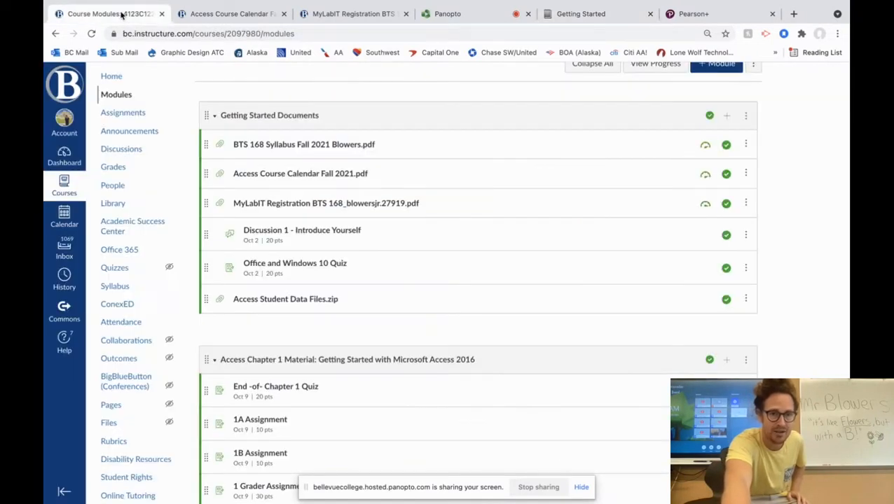
scroll(up, 3)
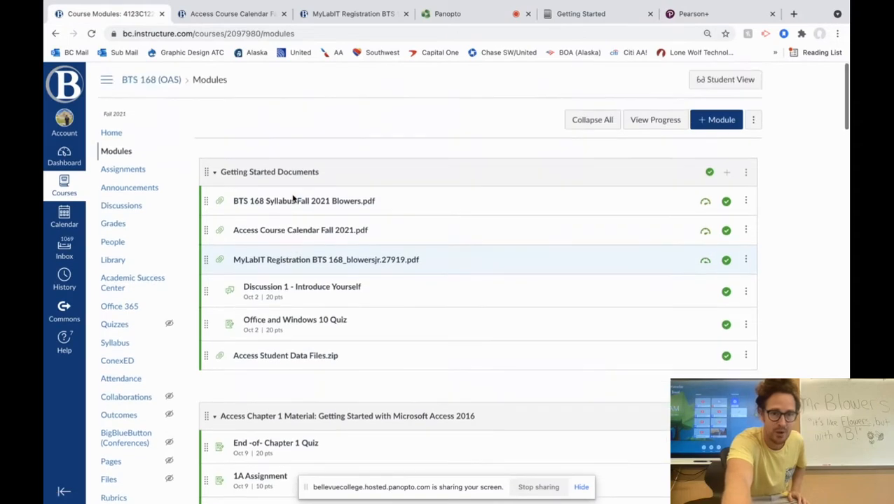
- Read the MyLab IT registration instructions PDF and select the instructor's course ID
click(325, 259)
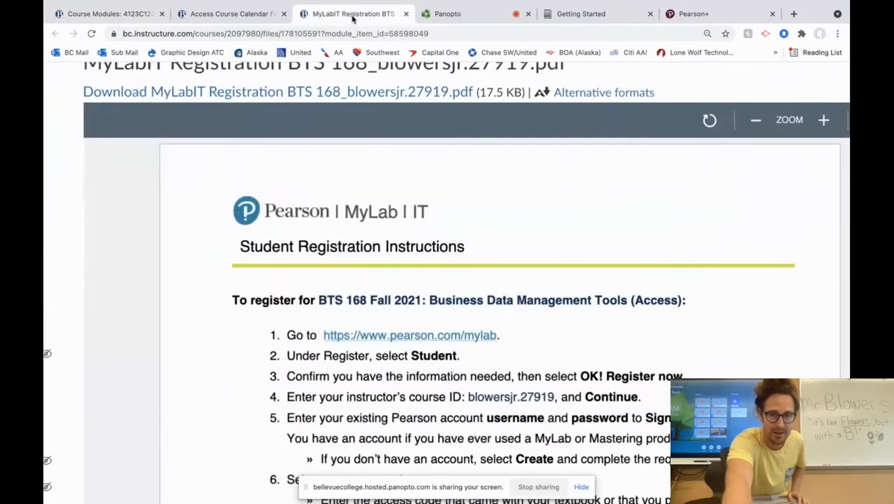
scroll(down, 3)
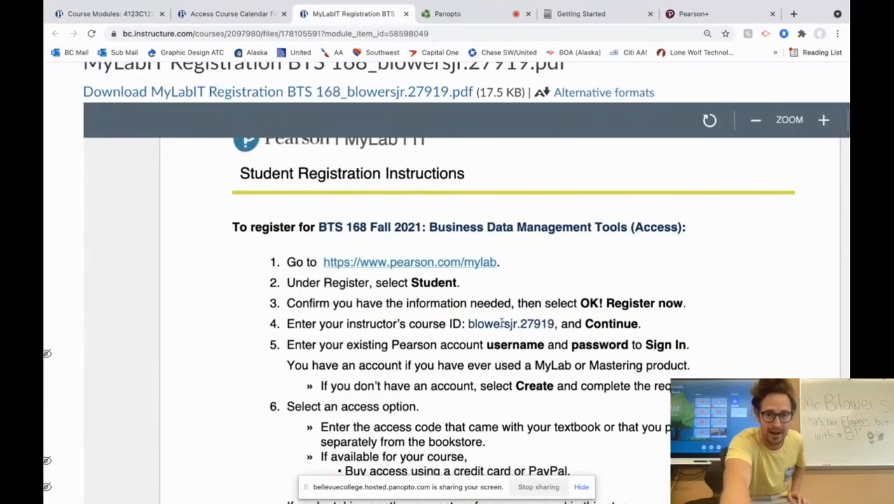
double_click(497, 324)
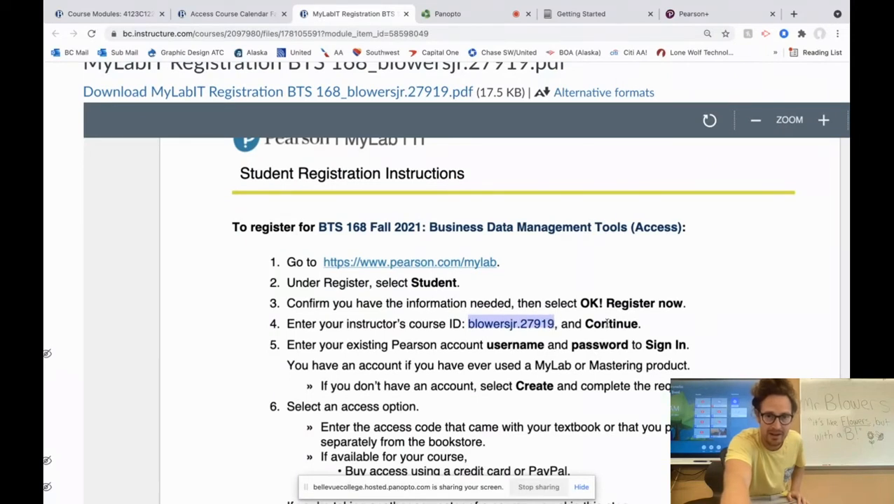
scroll(down, 3)
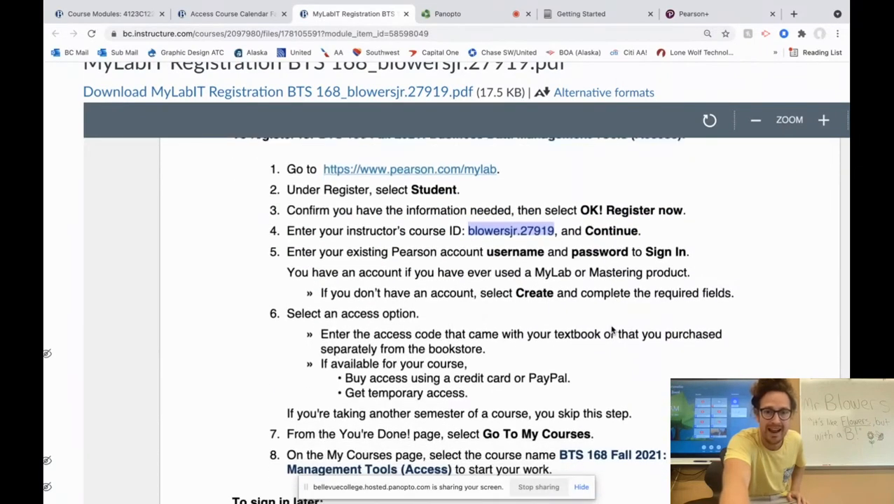
scroll(down, 3)
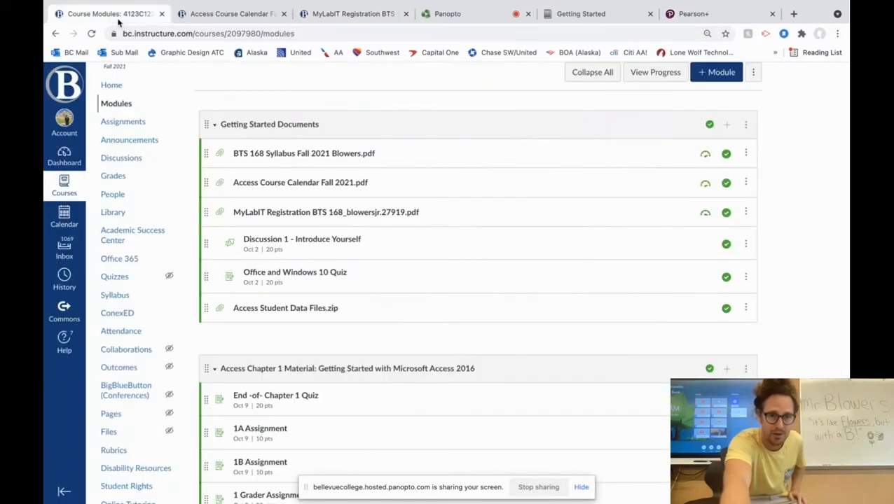
- Switch to the Panopto capture page, which is still recording the screen
click(447, 13)
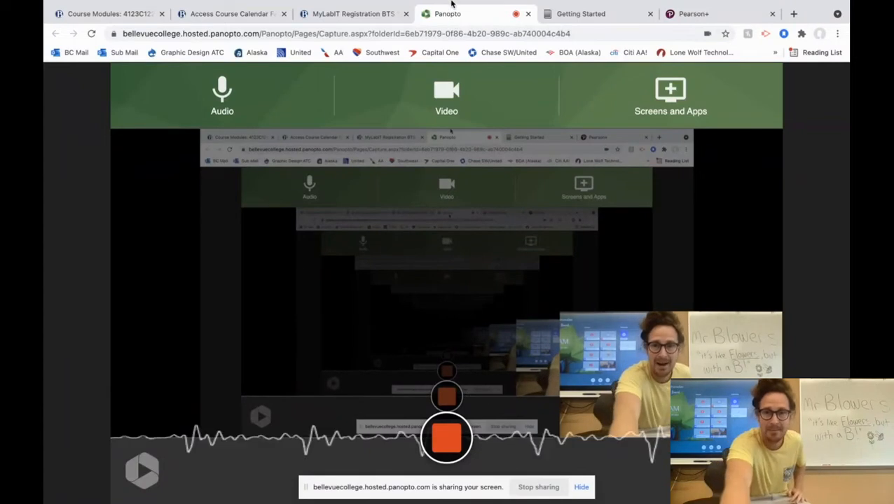
mouse_move(580, 13)
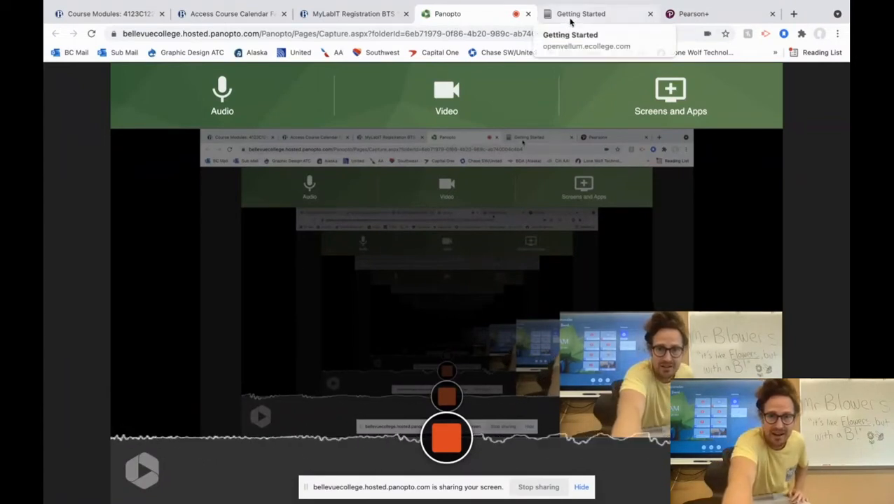
- Open MyLab IT's Course Materials section, then switch to the BTS 168 course calendar
click(599, 13)
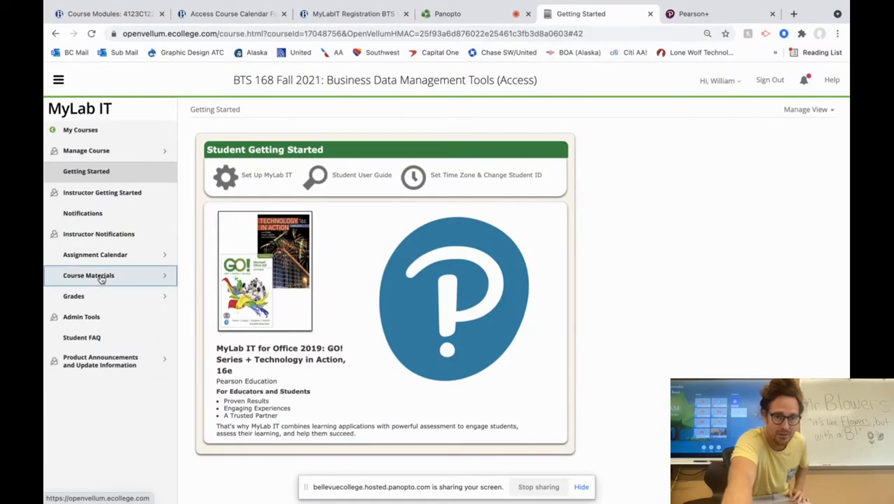
click(88, 275)
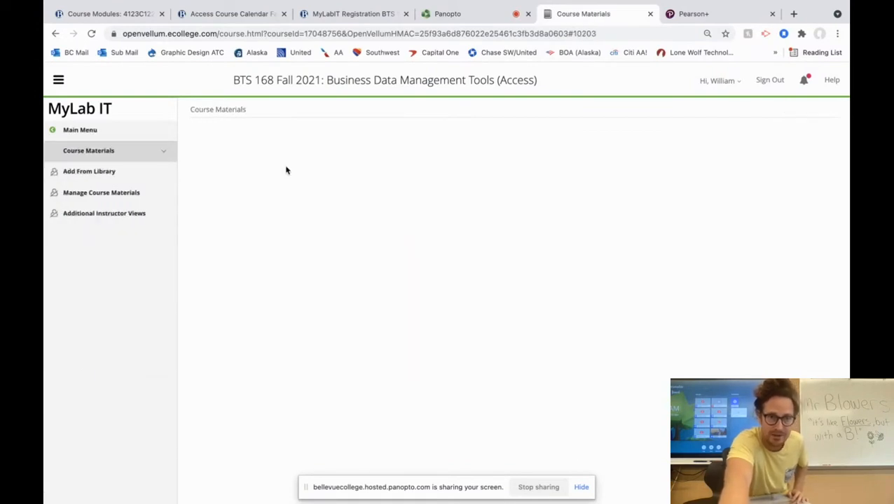
click(231, 13)
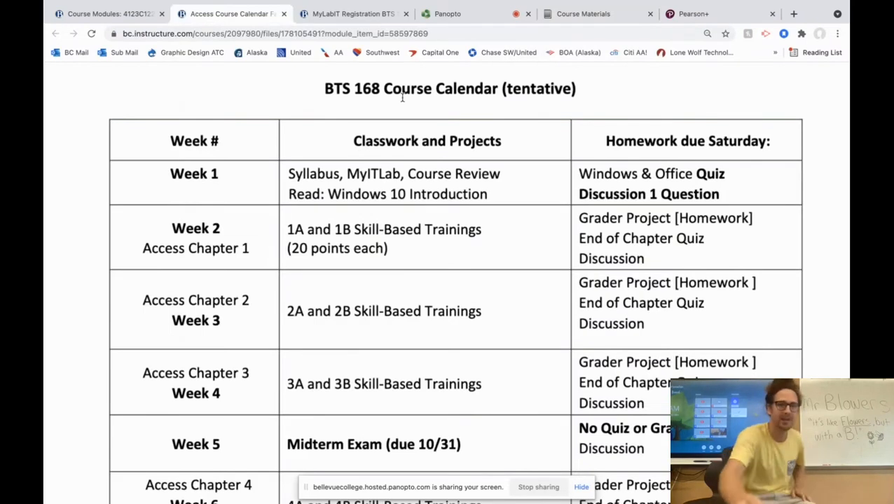
- Scroll Canvas's BTS 168 Modules through Getting Started, Chapter 1 and Chapter 2 materials
click(105, 13)
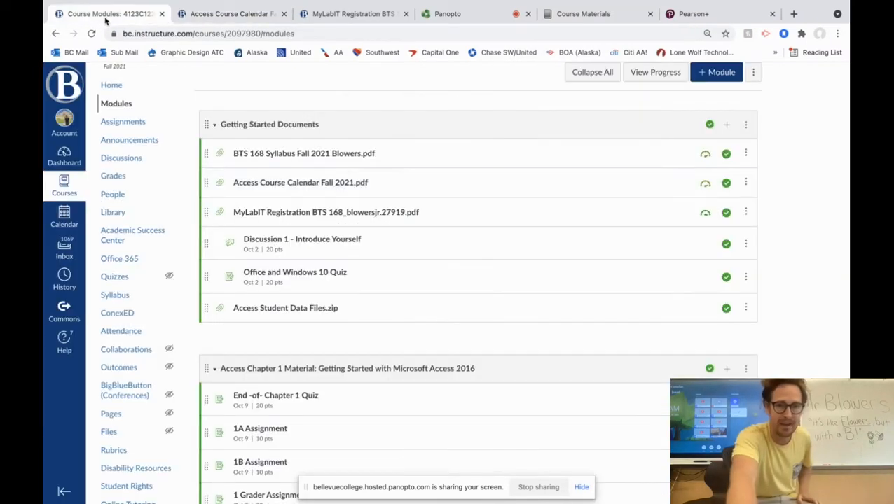
scroll(down, 3)
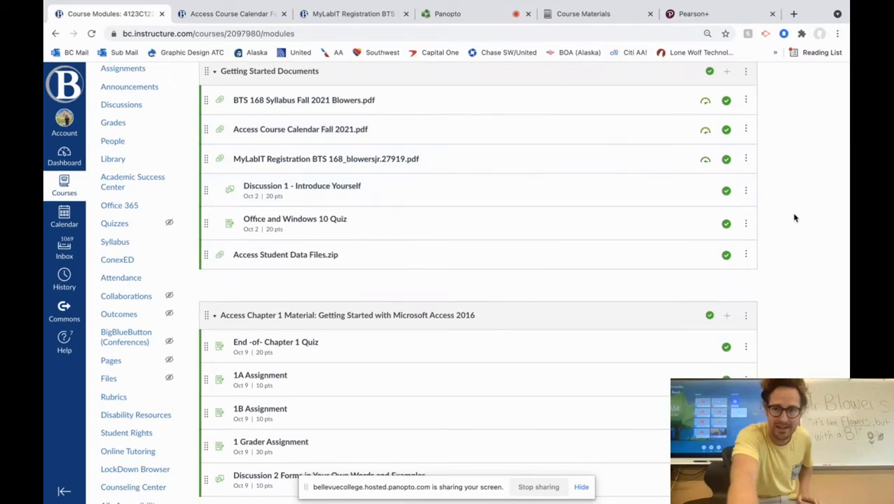
scroll(down, 3)
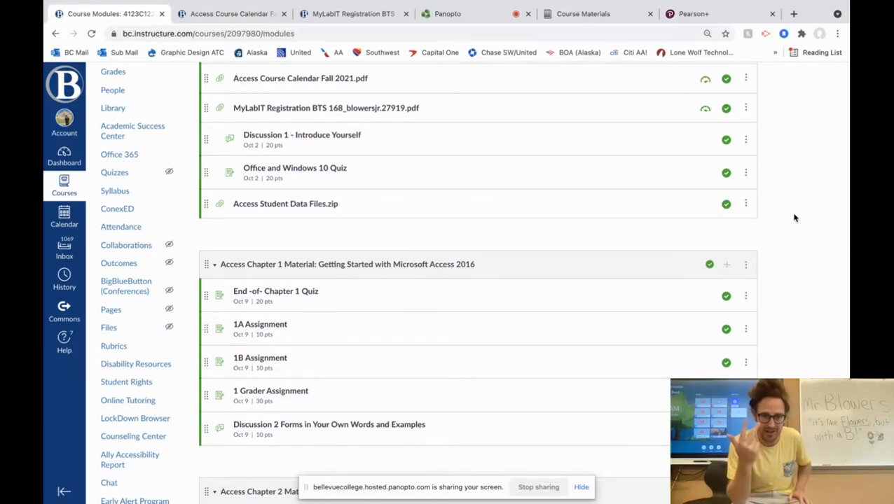
scroll(down, 3)
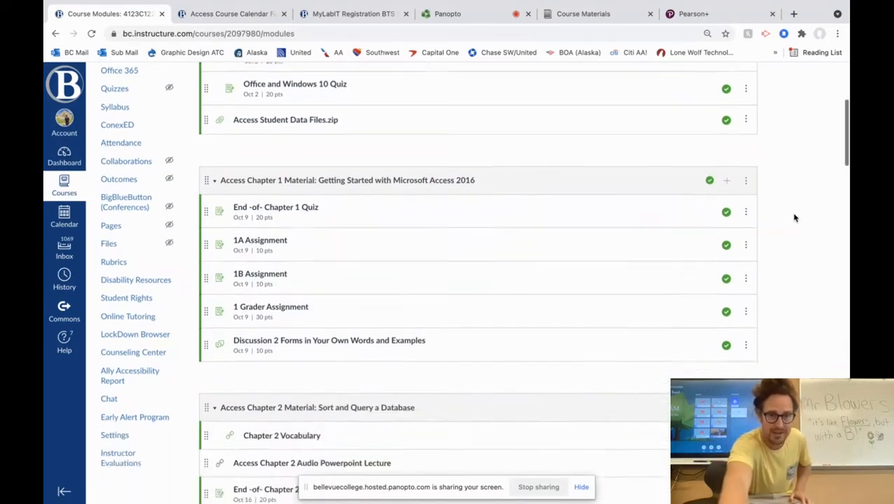
scroll(down, 3)
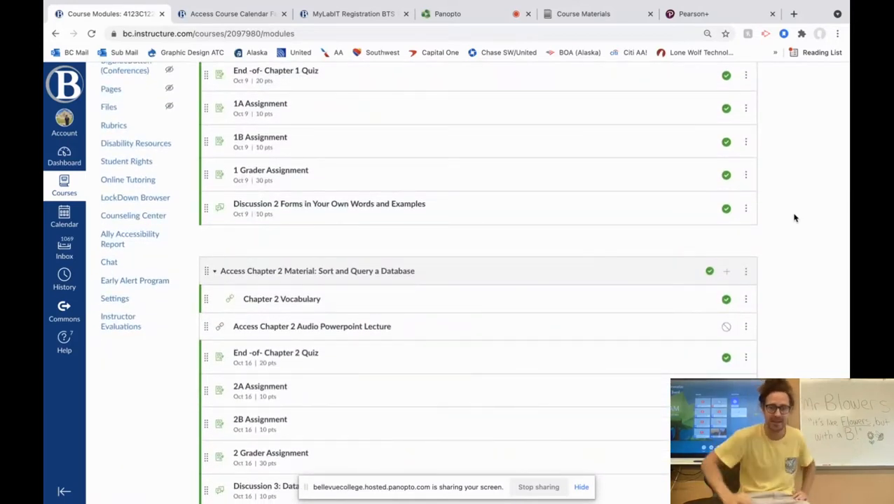
scroll(up, 3)
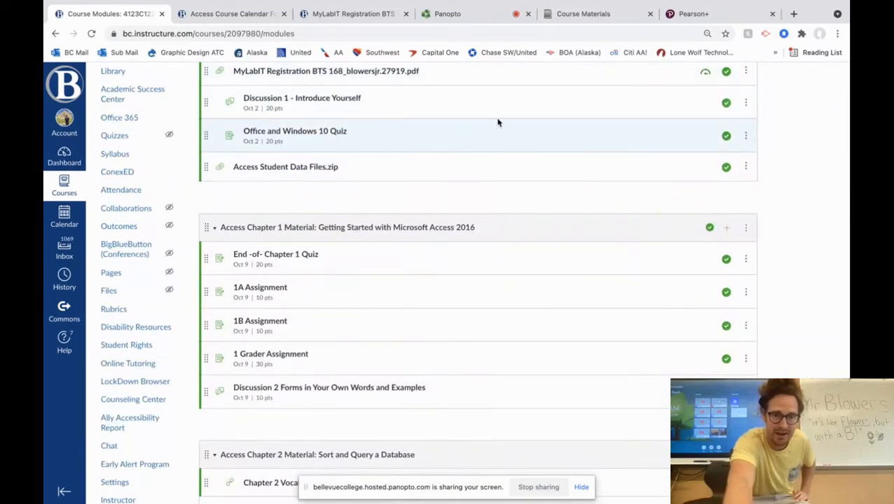
scroll(up, 3)
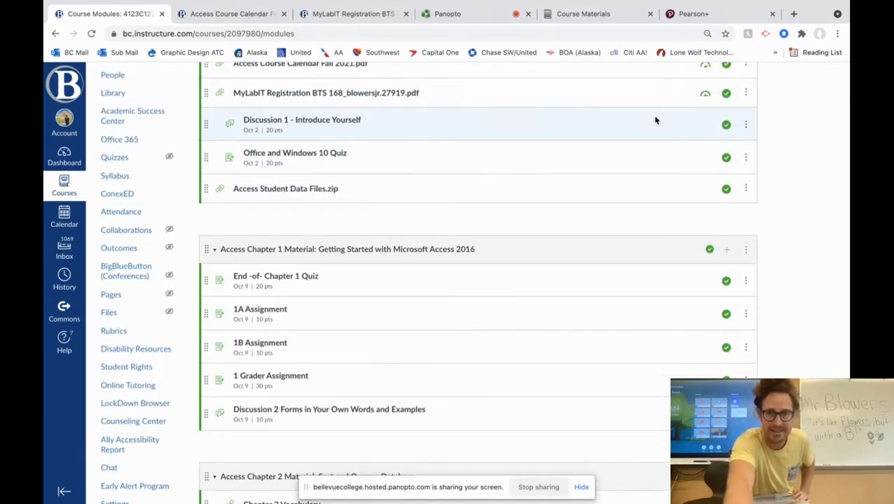
click(583, 13)
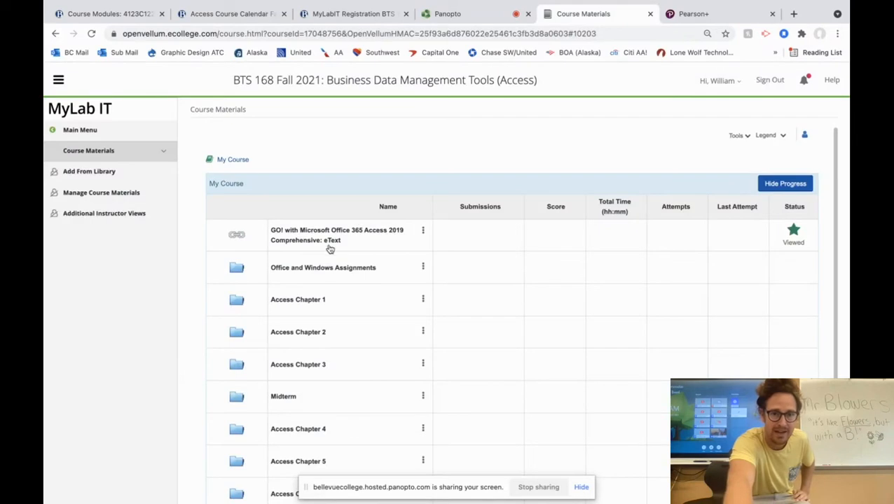
mouse_move(457, 114)
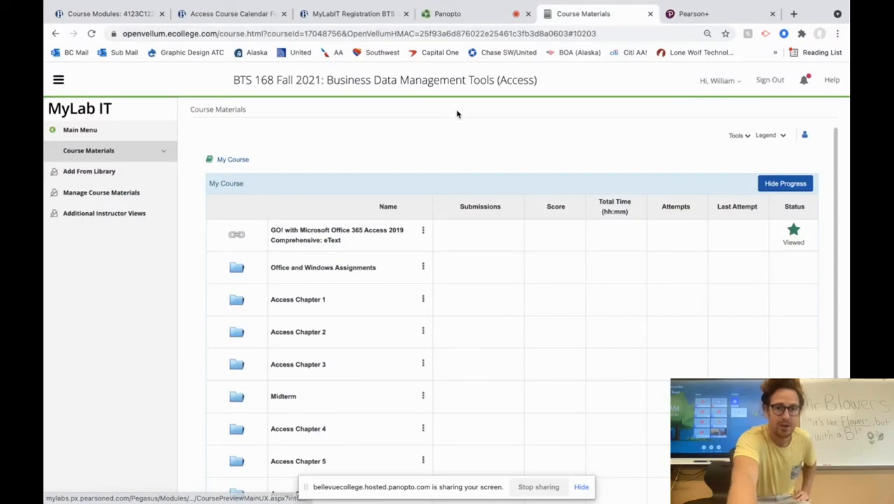
mouse_move(583, 14)
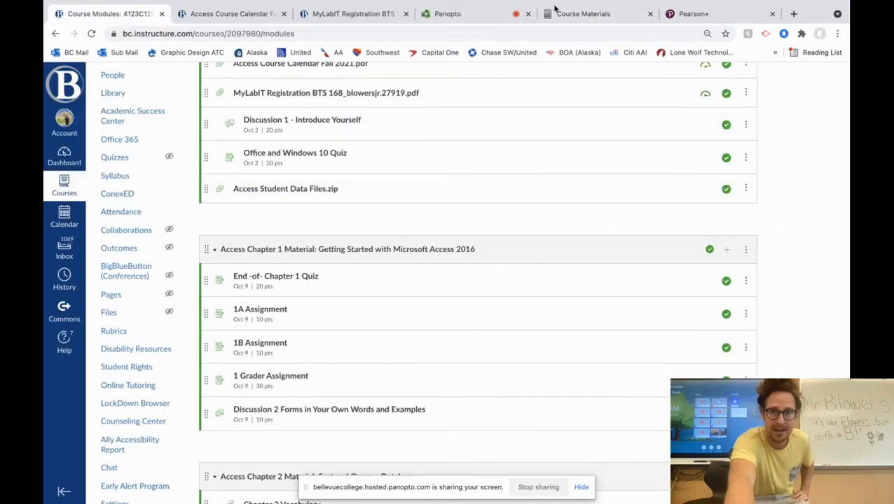
click(583, 14)
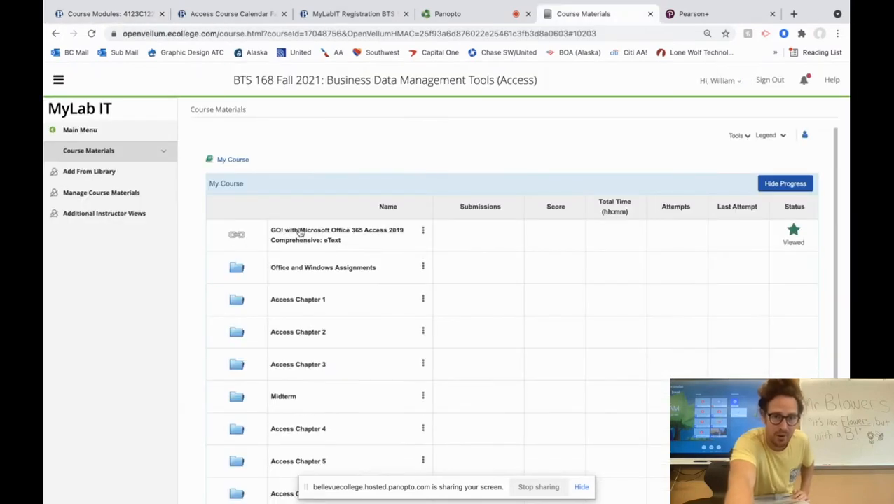
mouse_move(393, 247)
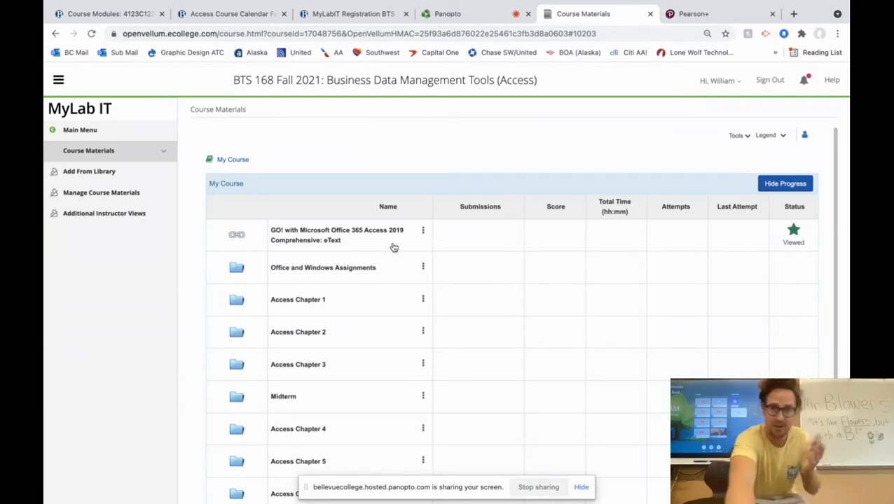
mouse_move(608, 108)
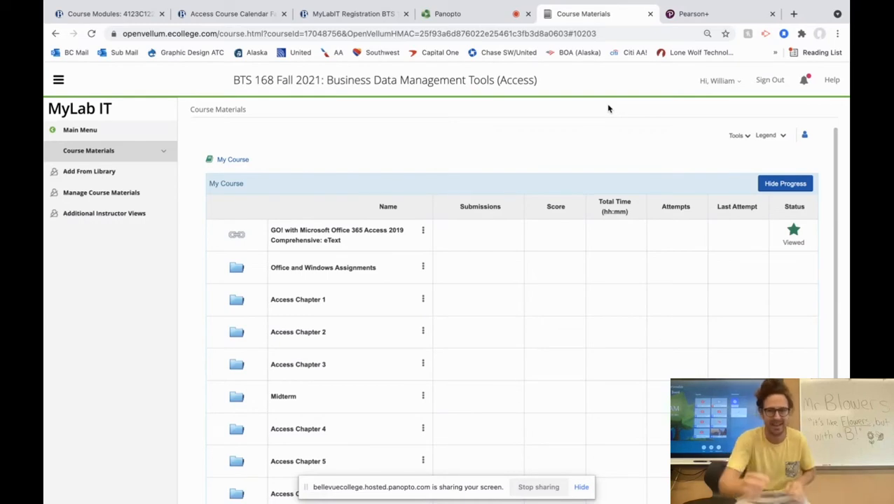
click(447, 13)
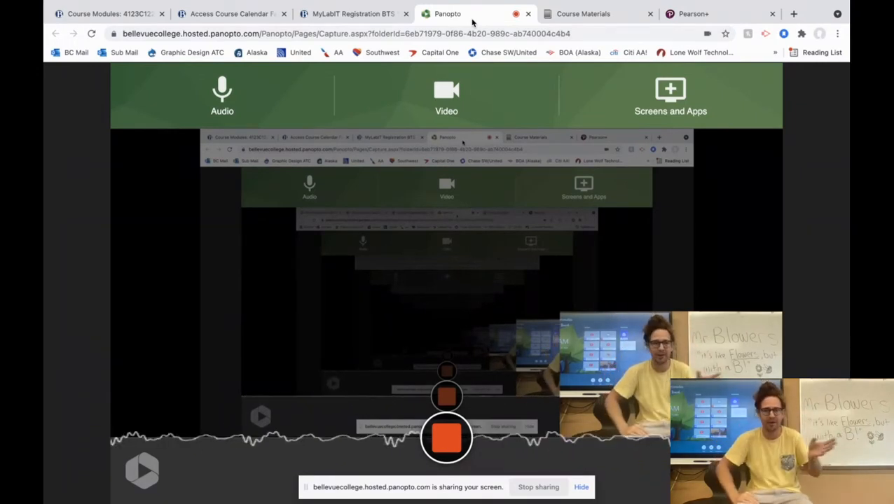
mouse_move(630, 4)
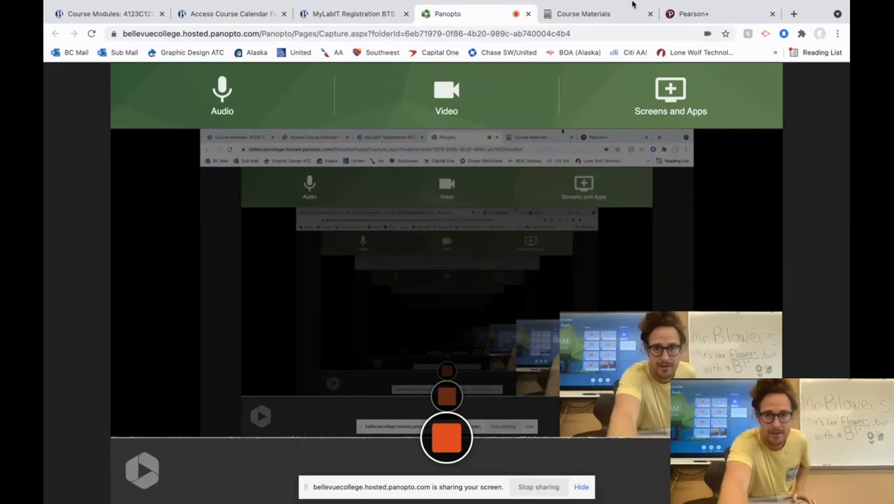
click(597, 13)
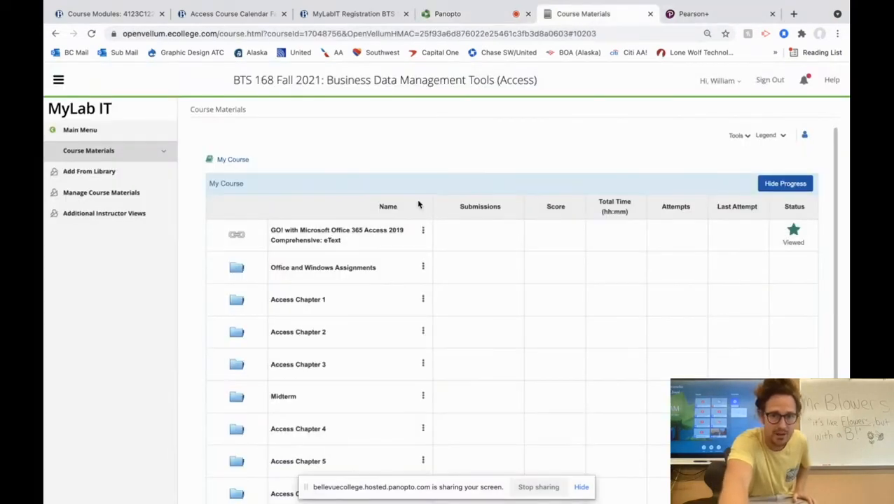
mouse_move(504, 165)
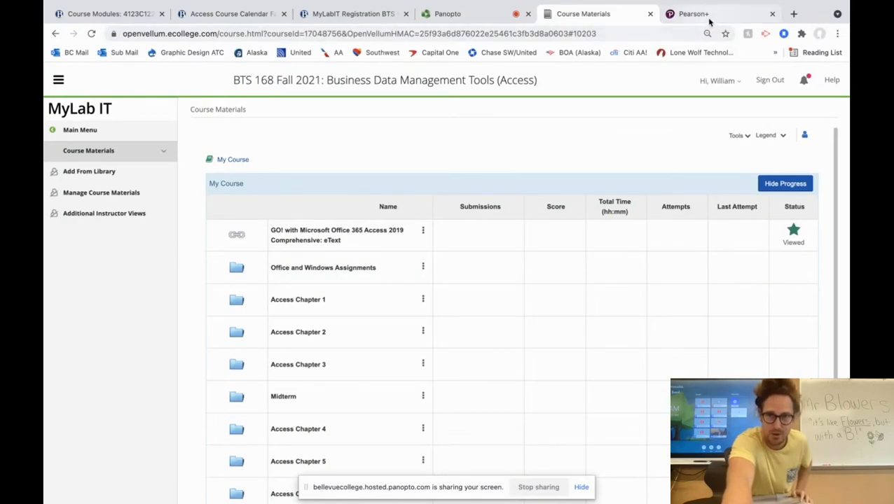
- Show the GO! Access 2019 eText contents with Chapter 1 collapsed, listing chapters 1–10
click(693, 13)
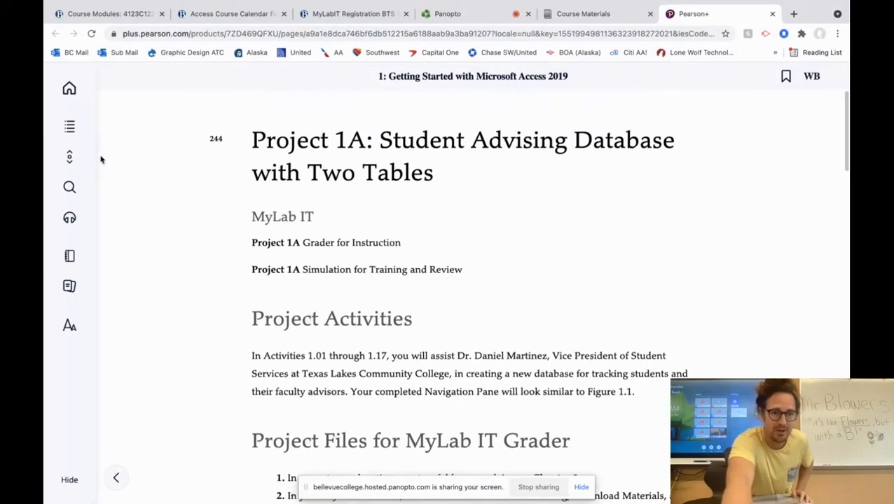
click(69, 127)
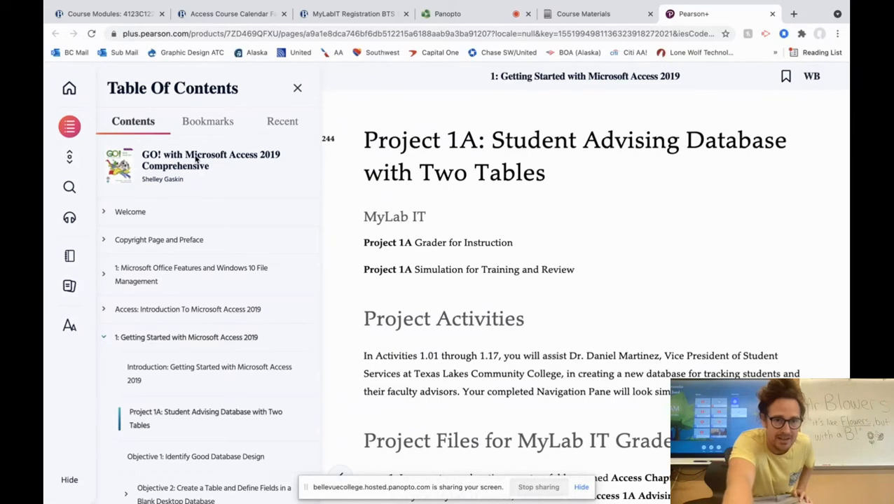
scroll(down, 3)
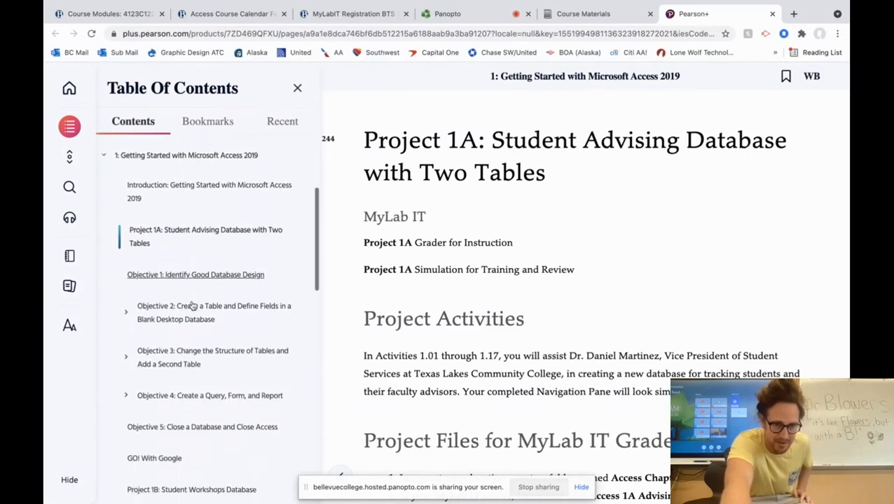
scroll(up, 3)
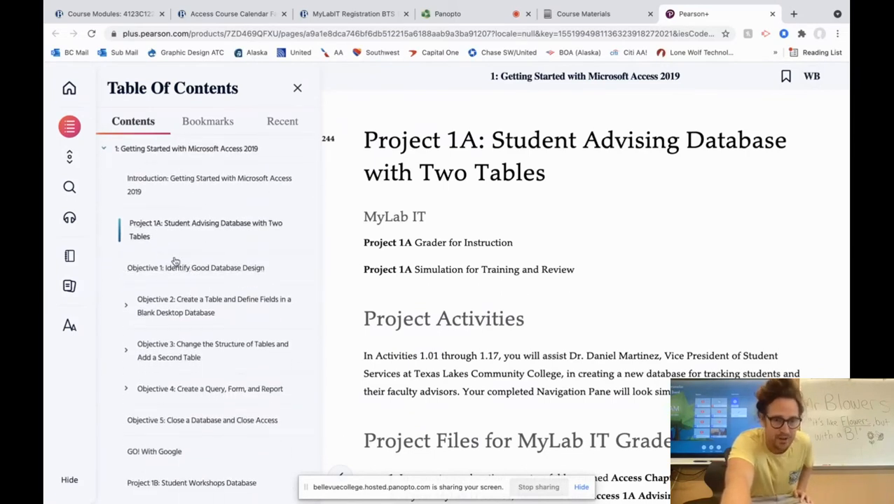
scroll(down, 3)
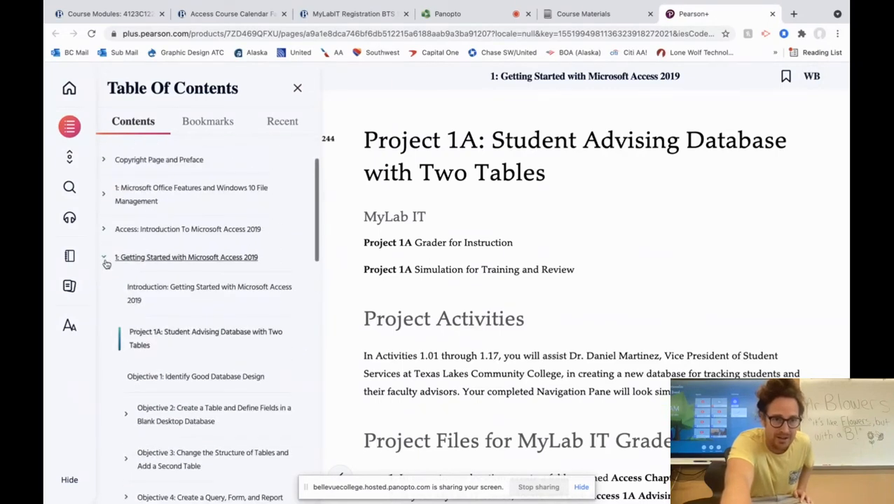
click(104, 257)
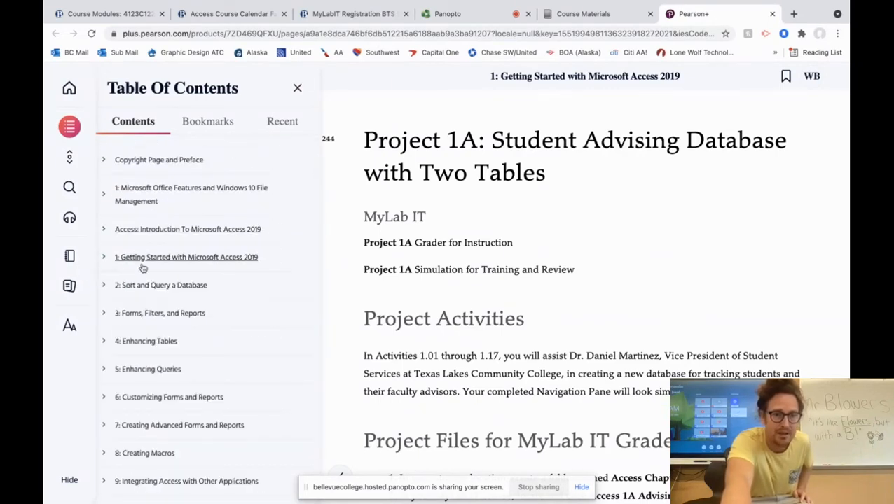
scroll(down, 3)
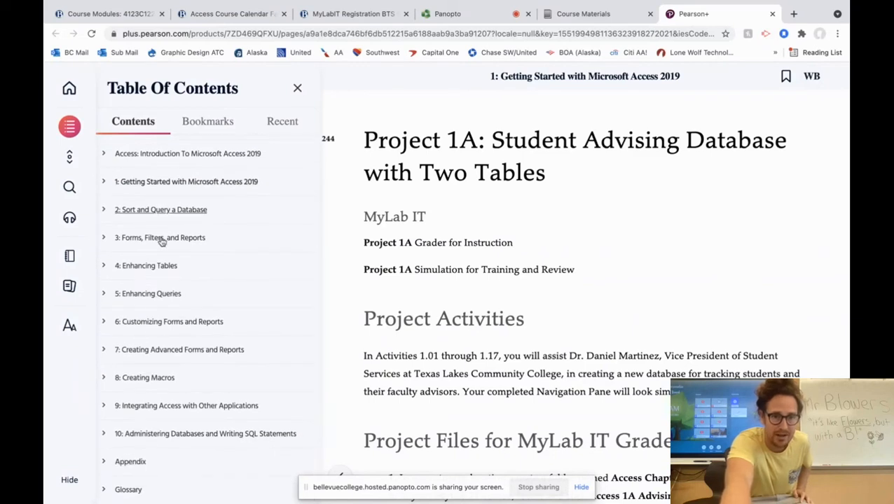
mouse_move(175, 181)
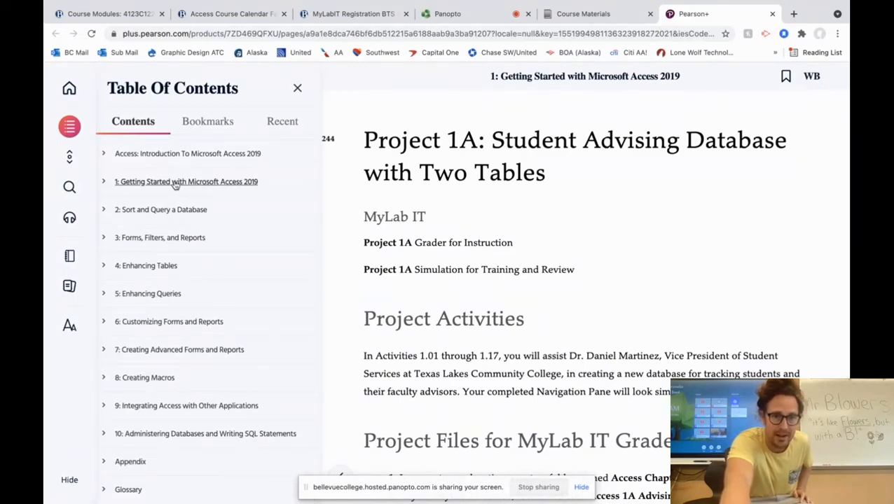
mouse_move(215, 98)
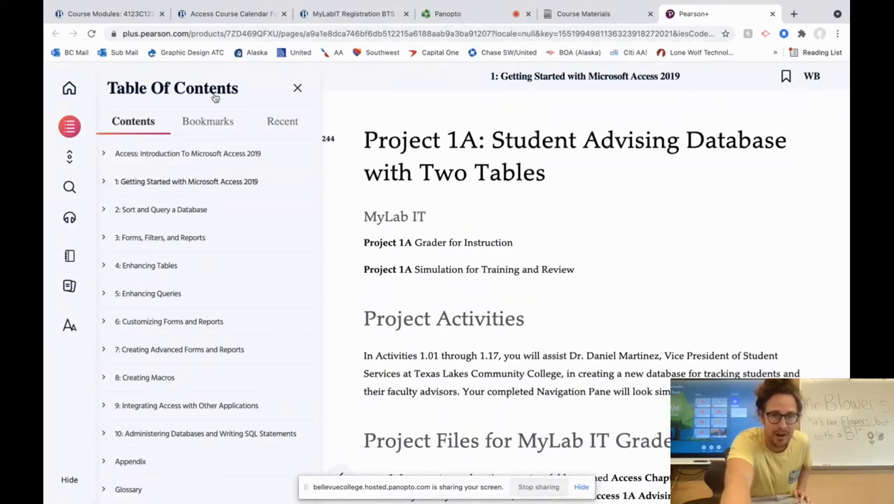
- Scroll the Canvas modules through Chapters 3–4 and the Midterm, then switch to Panopto
click(105, 14)
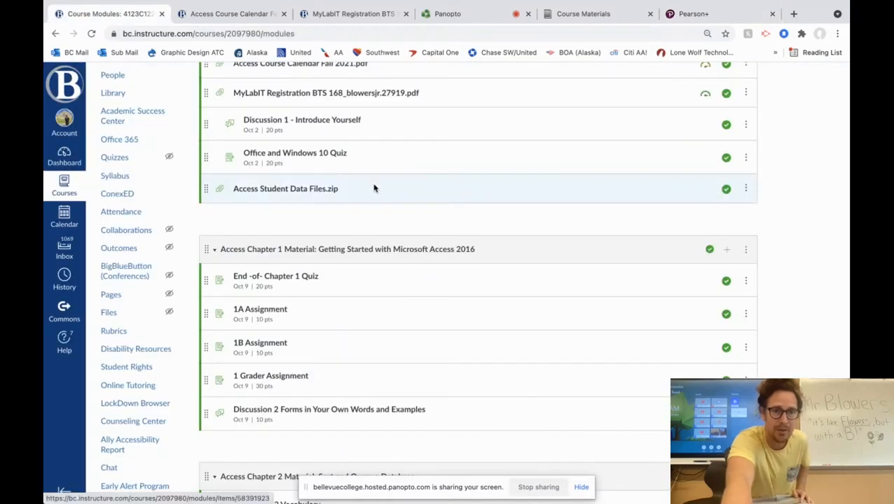
scroll(down, 3)
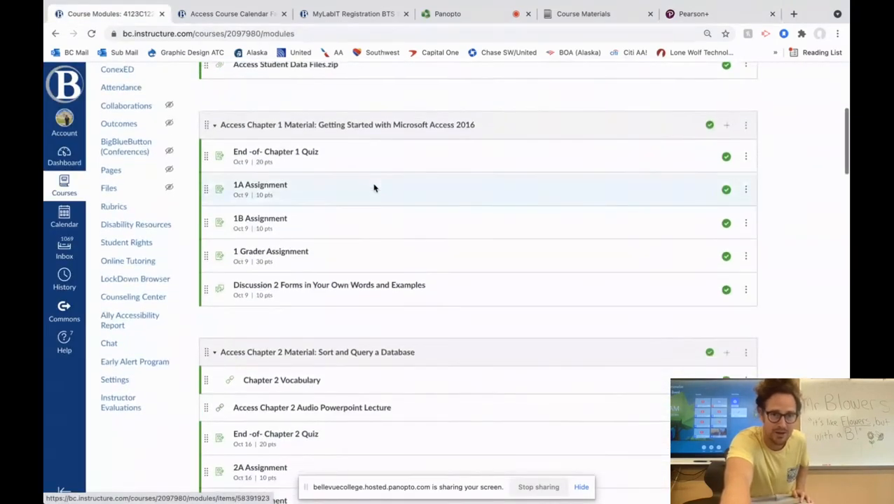
scroll(down, 3)
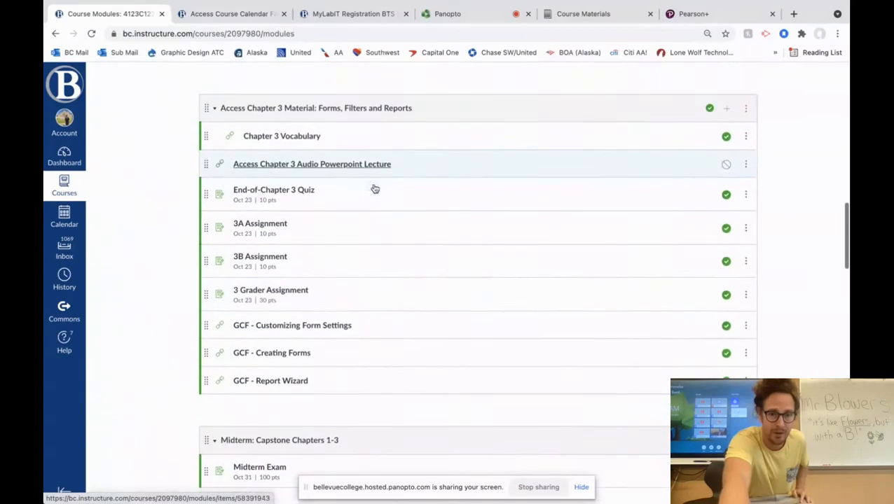
scroll(down, 3)
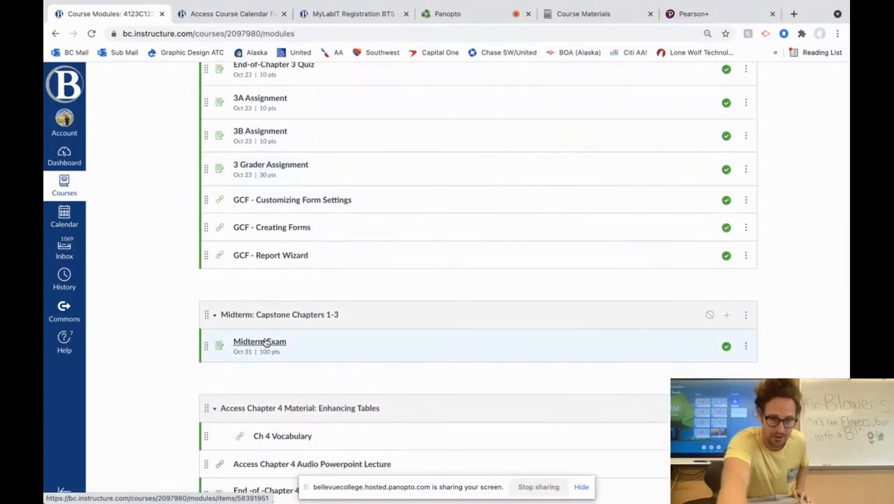
scroll(down, 3)
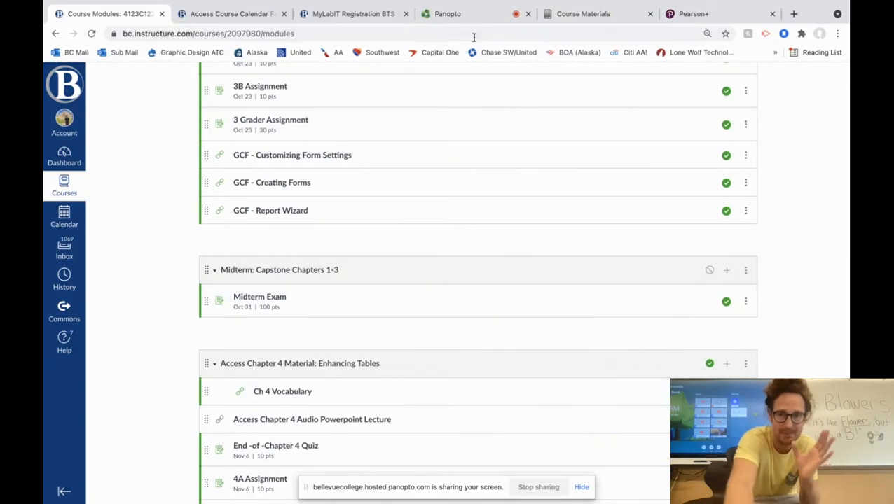
click(446, 13)
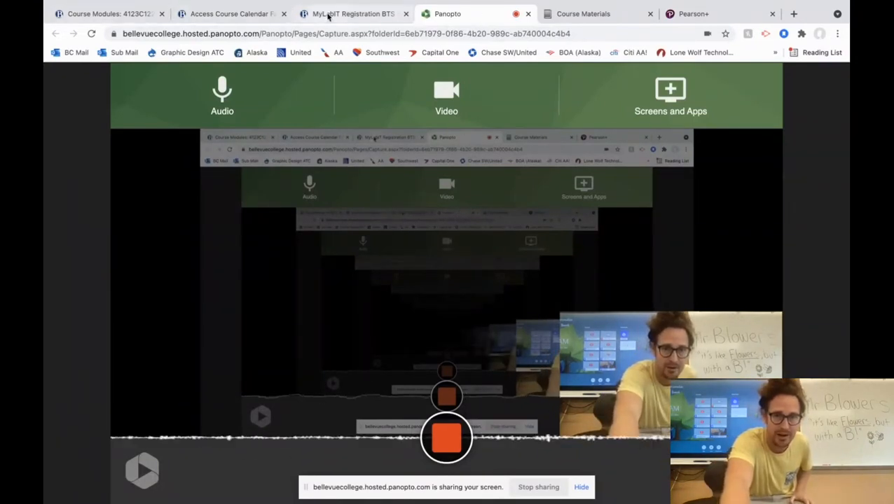
- Glance at the registration instructions, then take MyLab IT back to top-level Course Materials
click(352, 13)
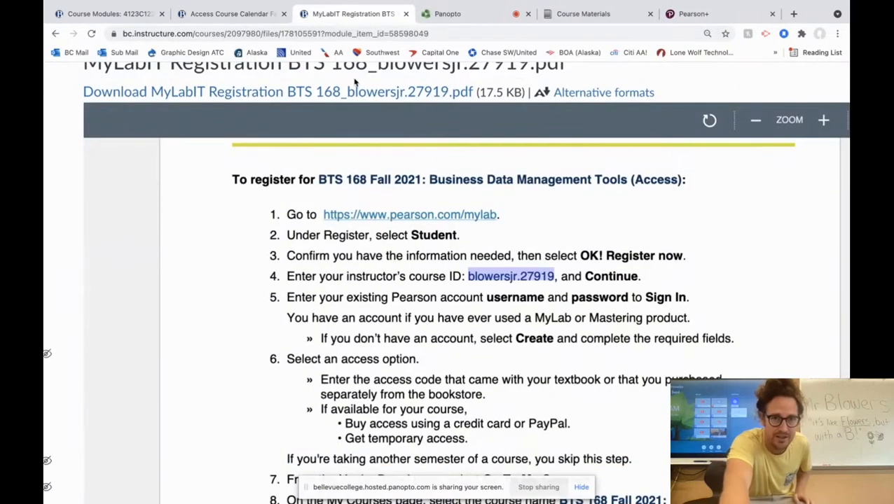
click(589, 14)
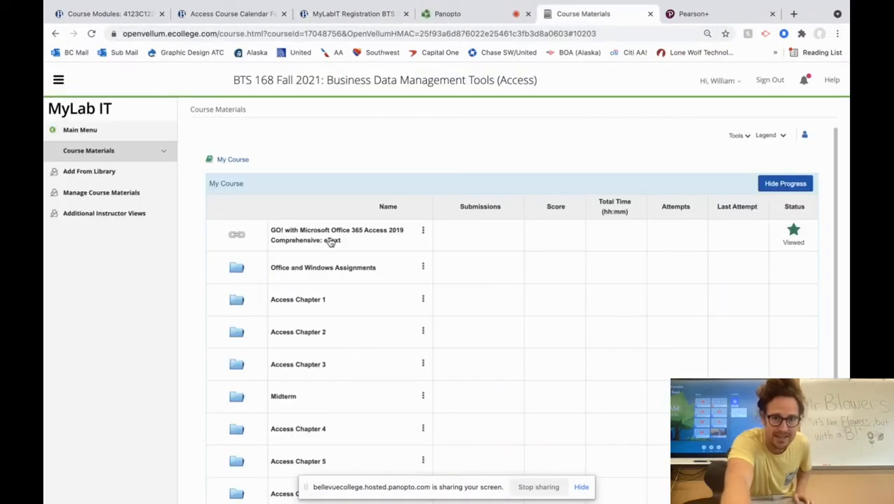
mouse_move(304, 278)
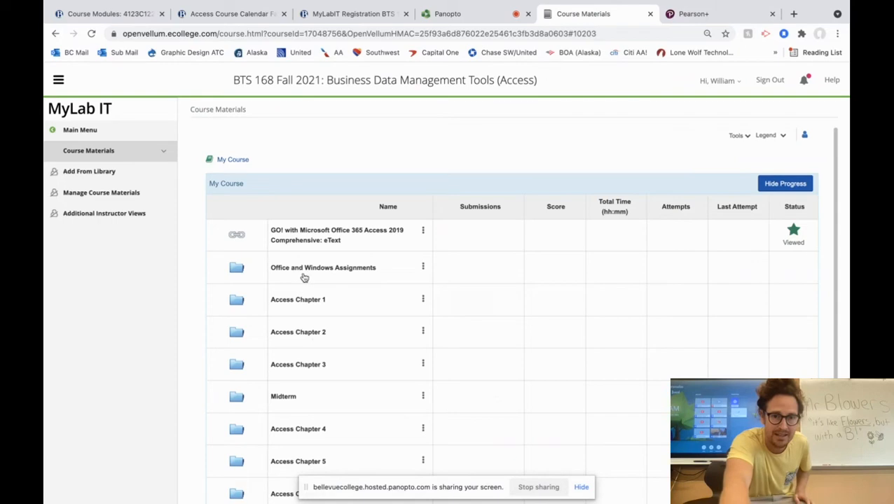
mouse_move(297, 267)
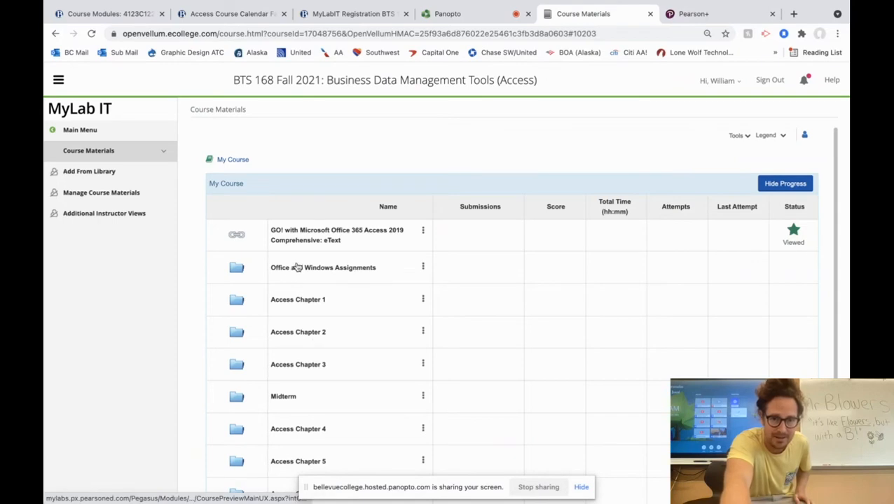
mouse_move(304, 268)
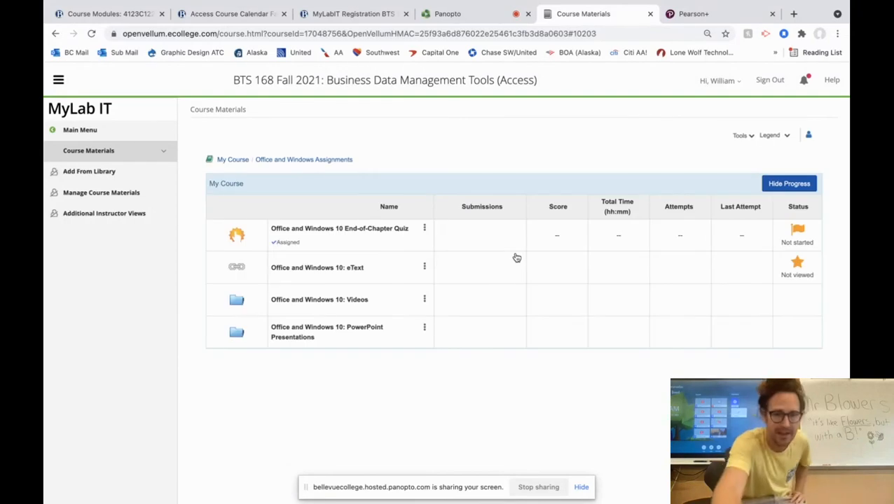
mouse_move(337, 266)
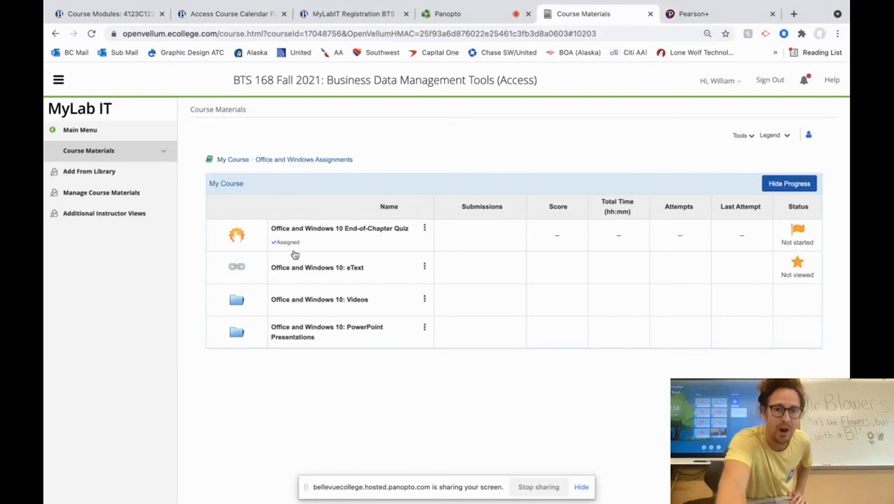
mouse_move(334, 307)
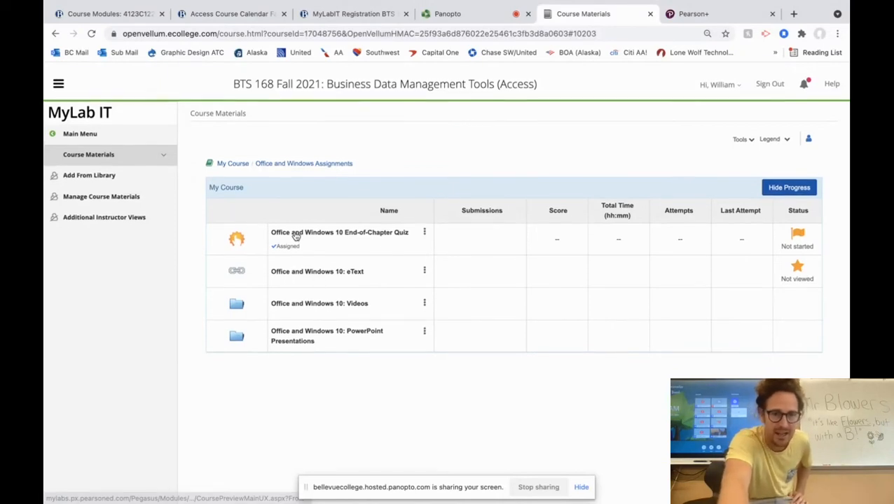
click(88, 154)
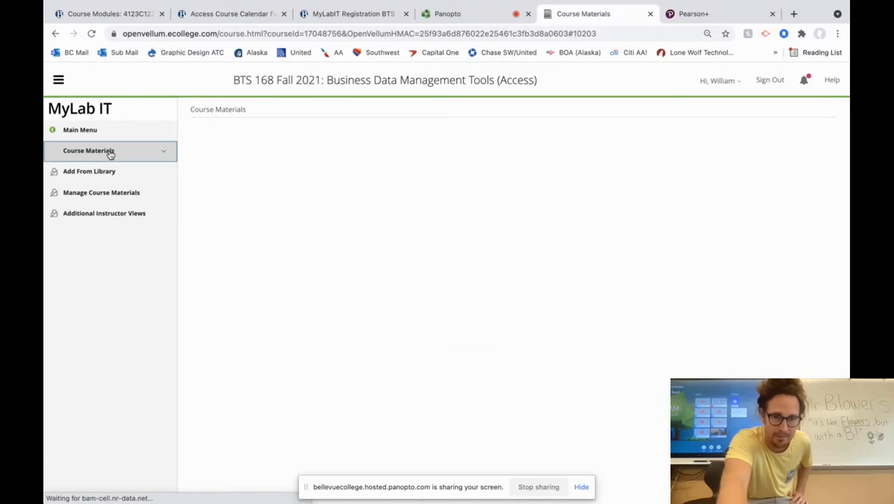
mouse_move(319, 219)
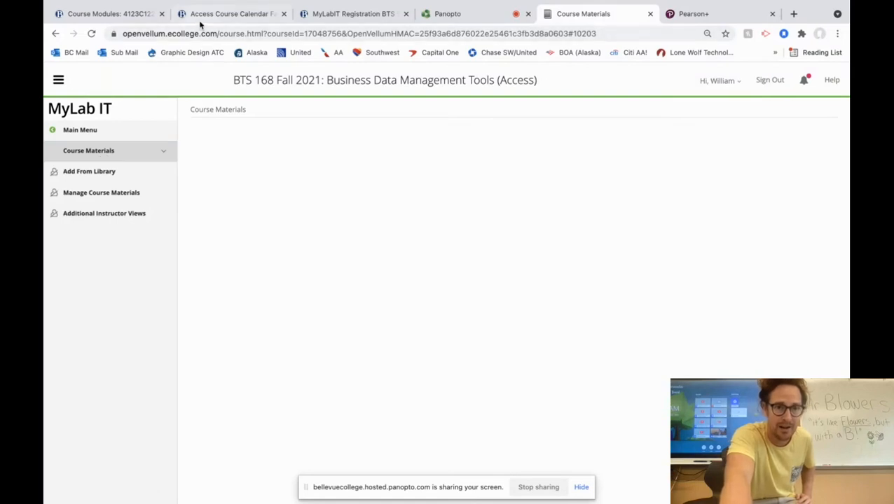
- Scroll the course calendar through Week 9, then switch to the Pearson+ eText
click(231, 13)
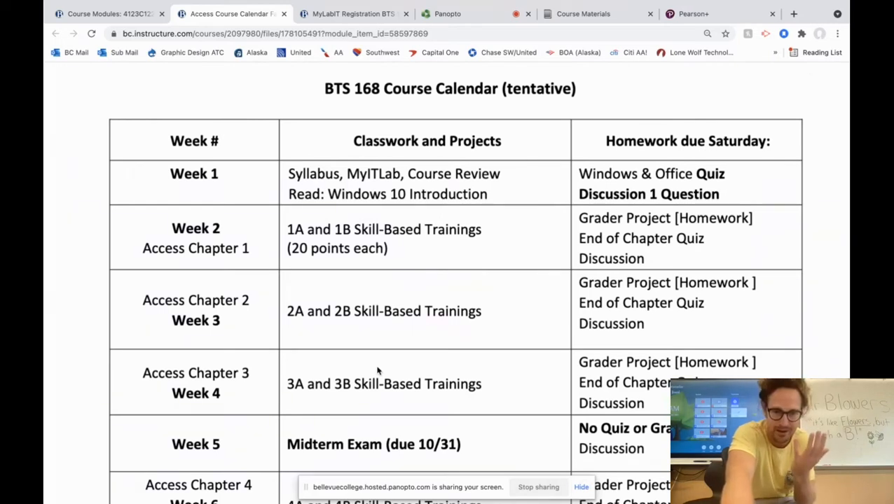
scroll(down, 3)
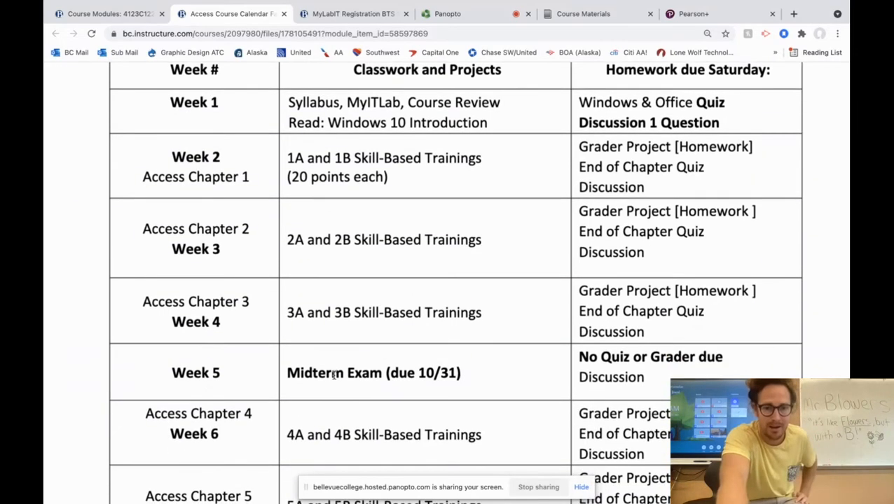
scroll(down, 3)
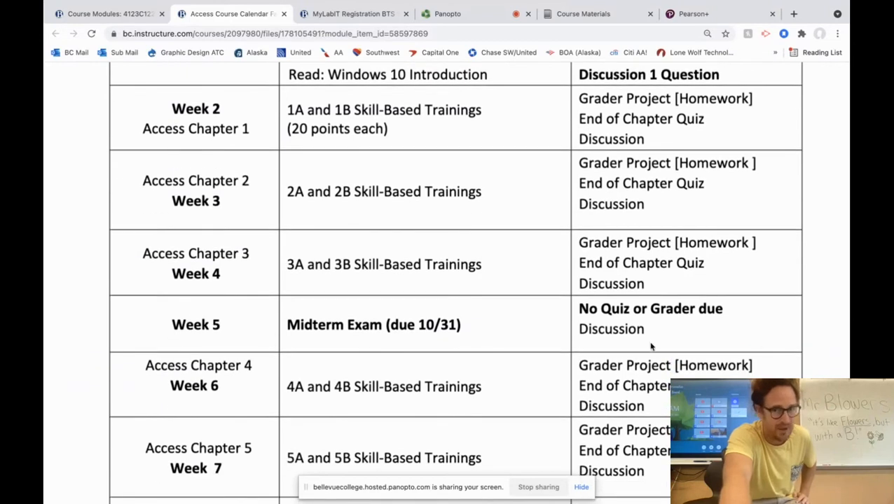
scroll(down, 3)
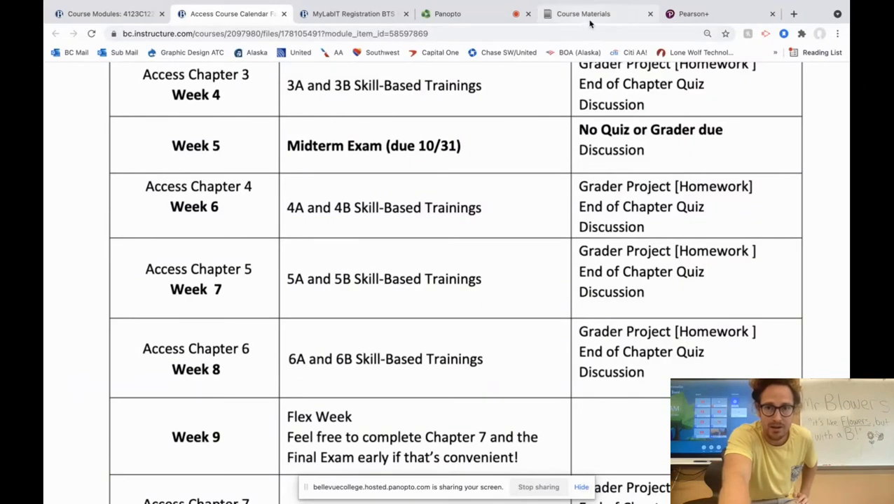
click(694, 14)
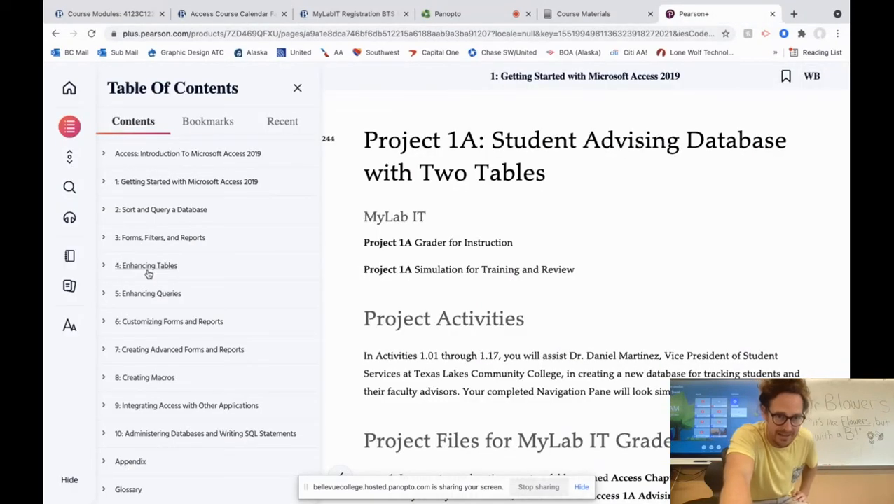
mouse_move(147, 326)
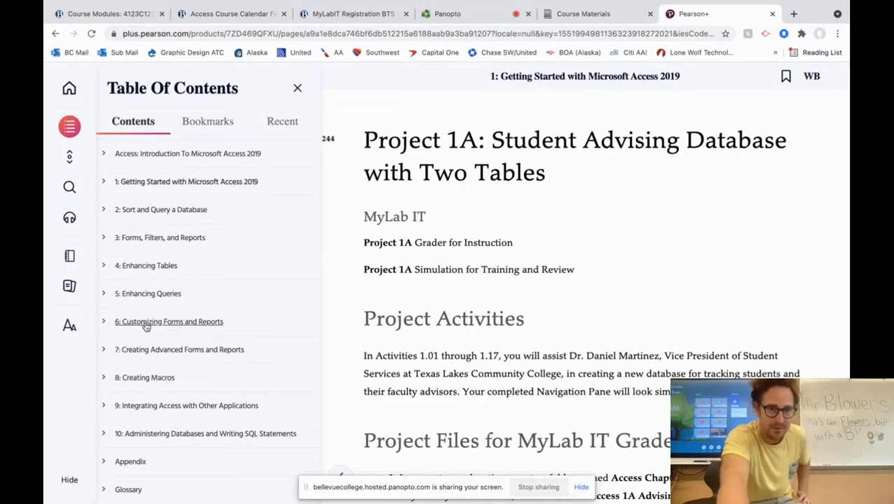
mouse_move(303, 316)
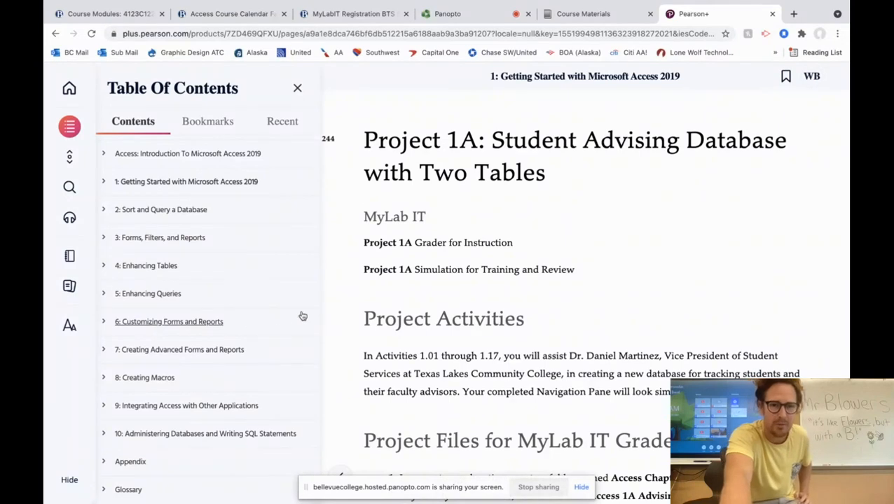
- Scroll the calendar to Week 12, revisit the registration instructions, then return to BTS 168 Course Materials
click(231, 14)
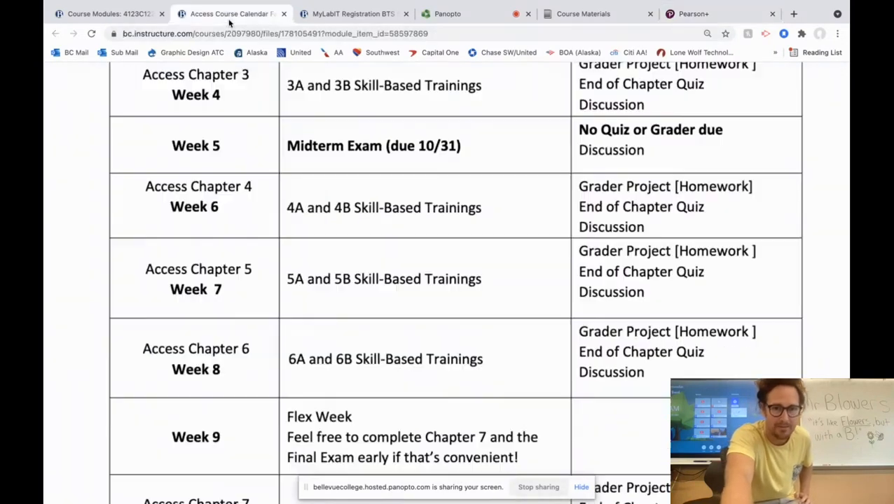
scroll(down, 3)
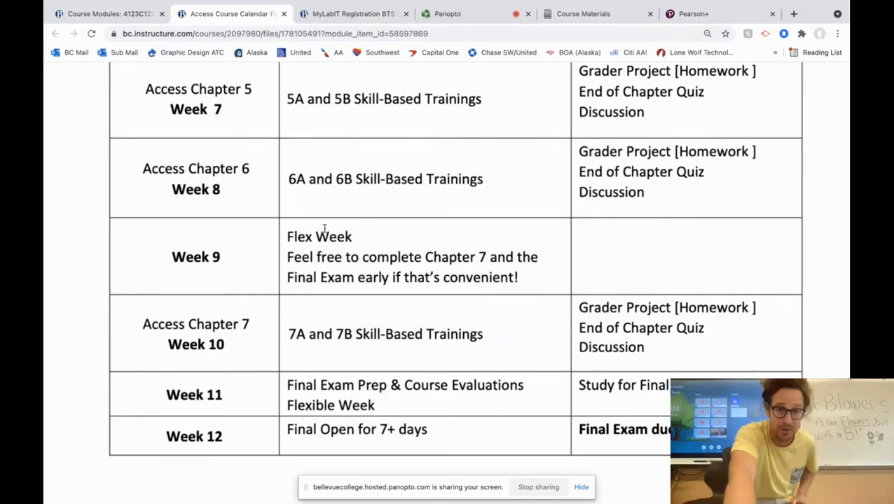
click(352, 14)
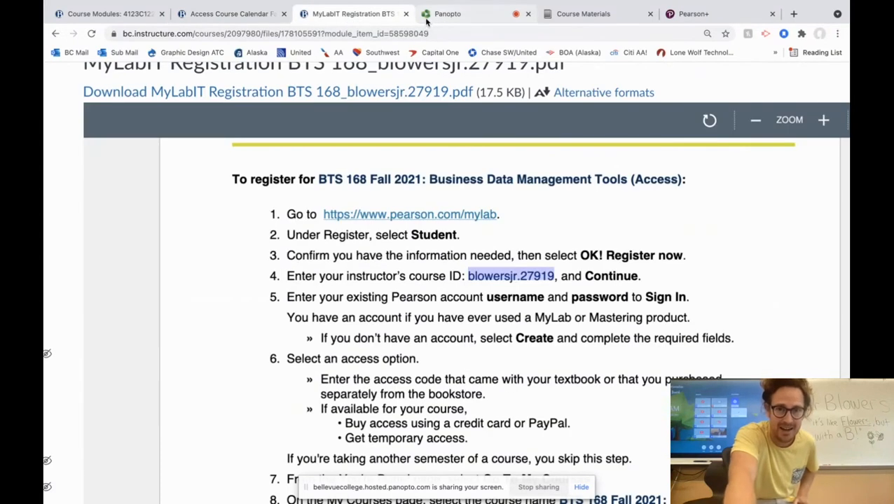
click(583, 13)
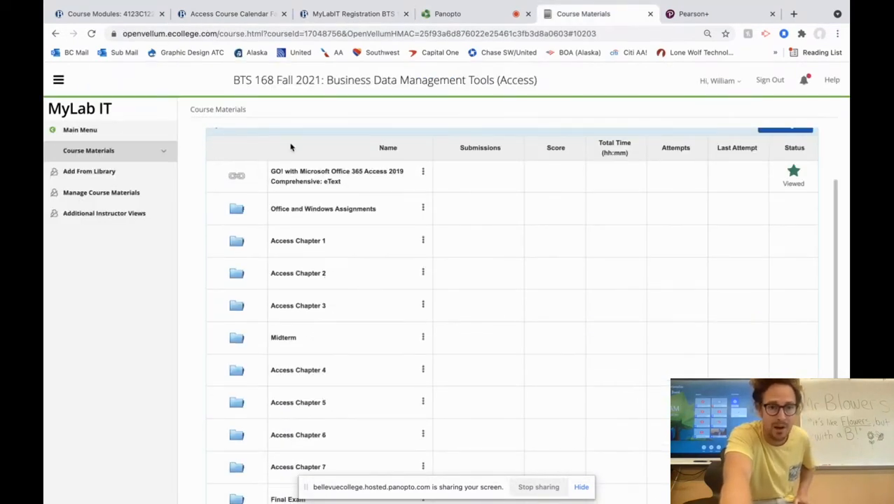
- Bring Canvas's BTS 168 Modules page with Getting Started Documents to the front
click(105, 13)
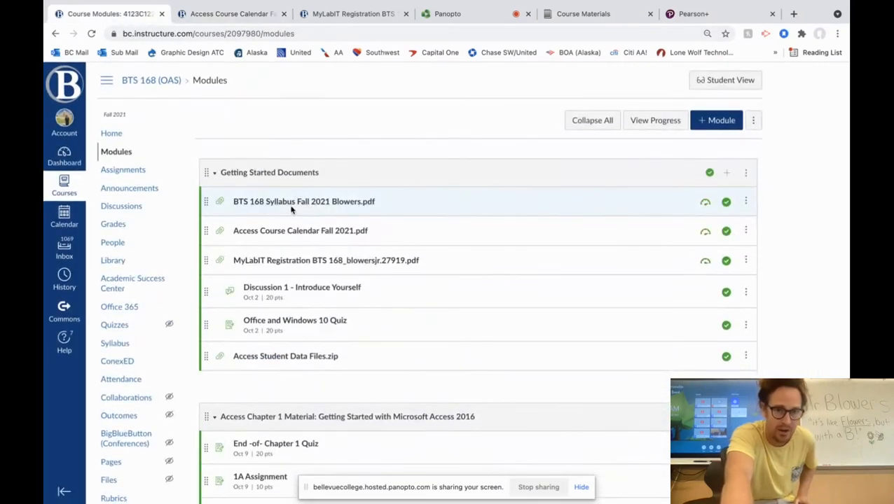
mouse_move(300, 230)
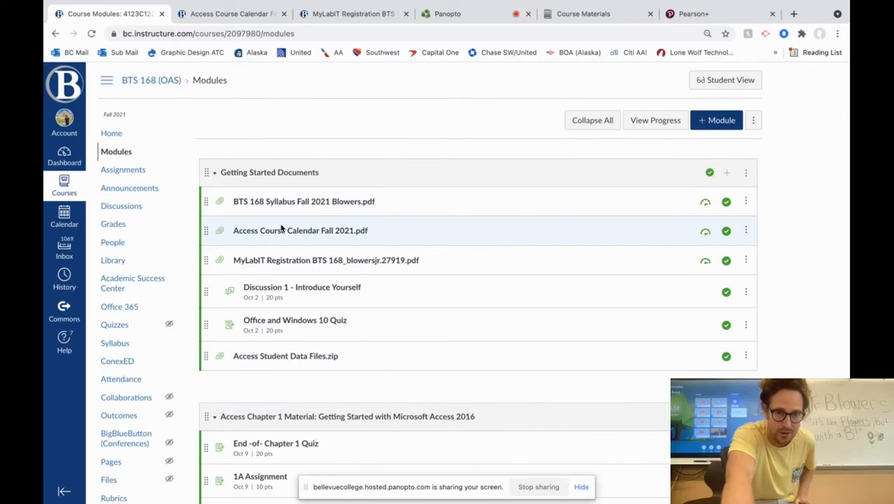
mouse_move(298, 265)
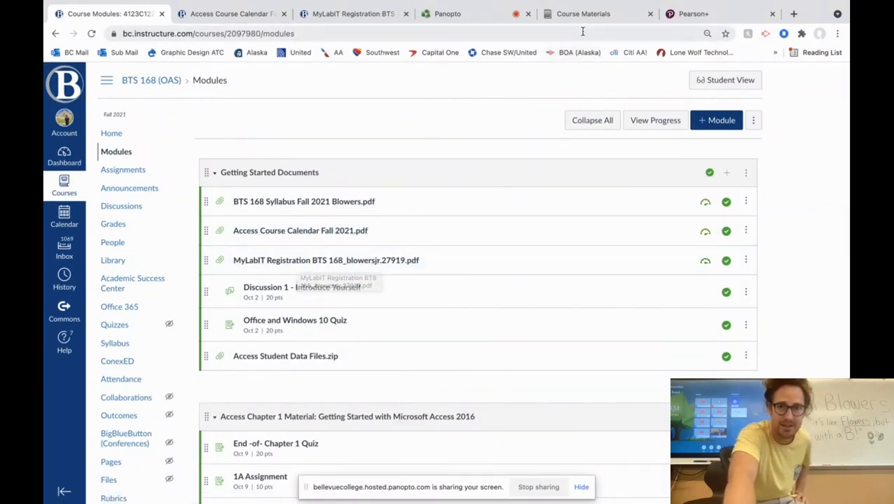
- From the BTS 168 Course Materials list, open the Access Chapter 1 folder
click(596, 14)
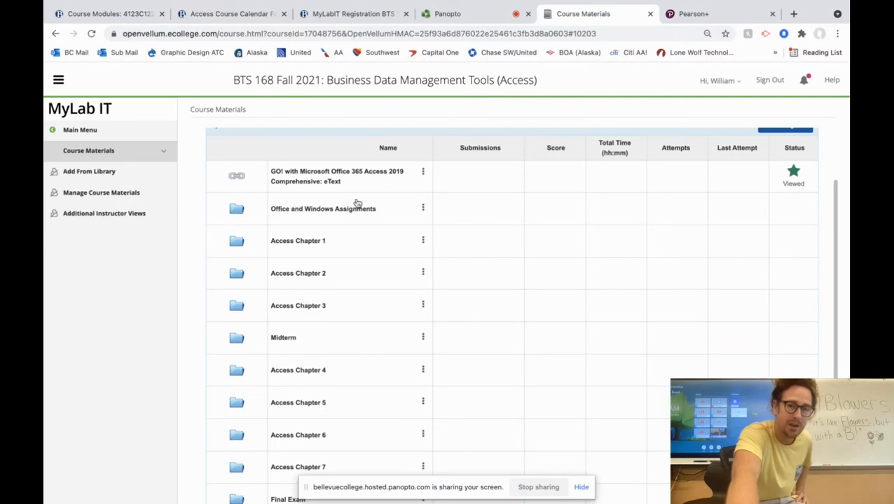
scroll(up, 3)
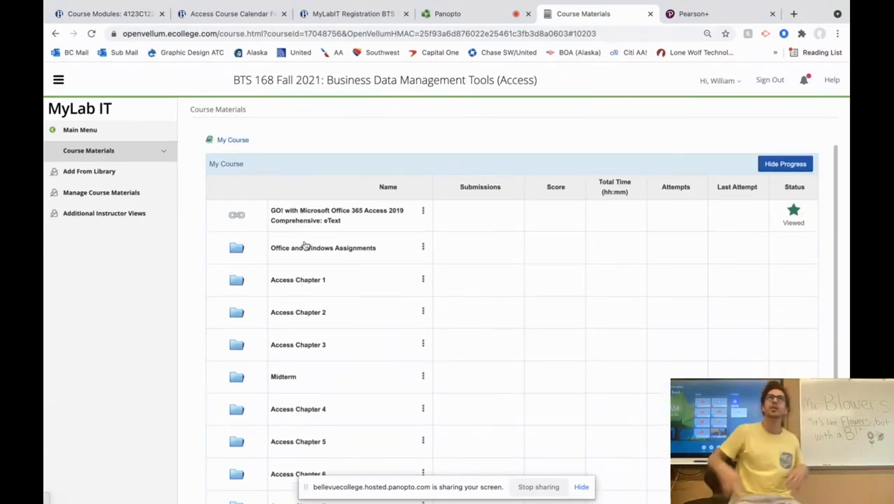
click(298, 280)
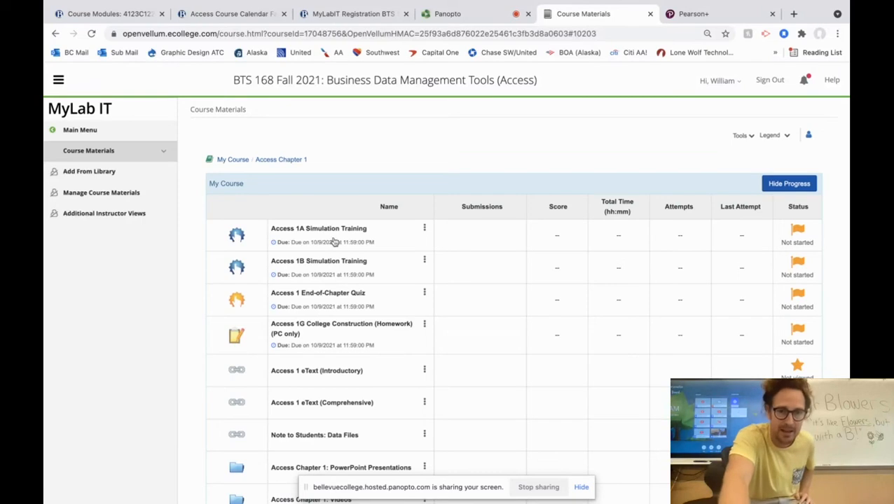
mouse_move(327, 271)
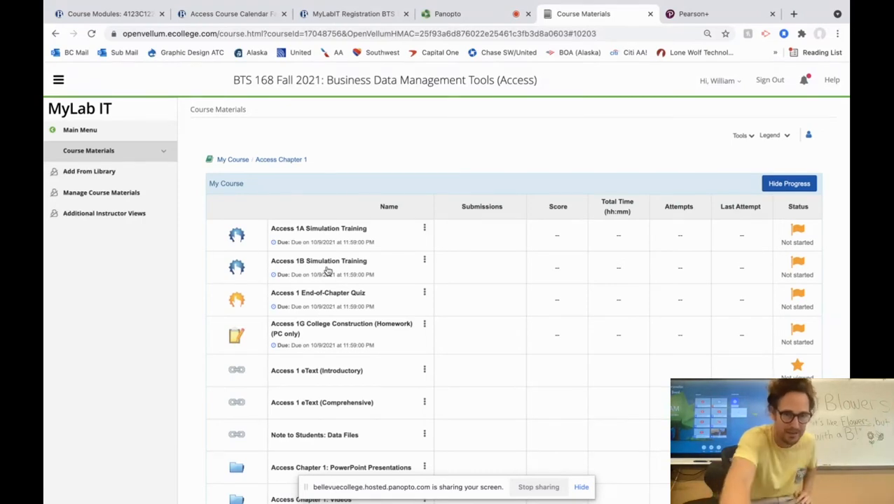
mouse_move(338, 252)
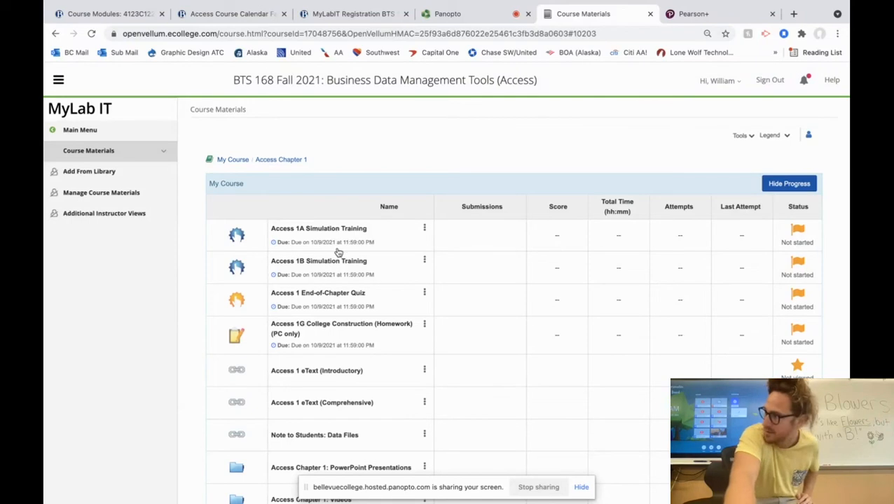
mouse_move(334, 245)
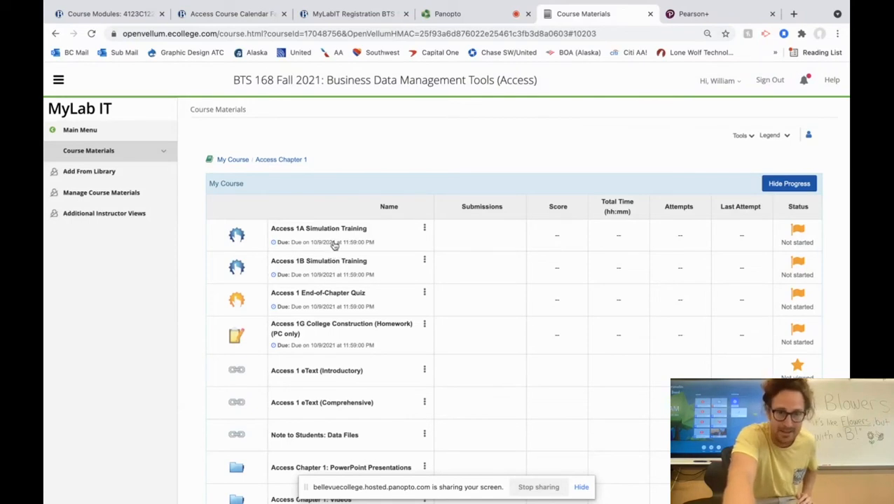
mouse_move(353, 243)
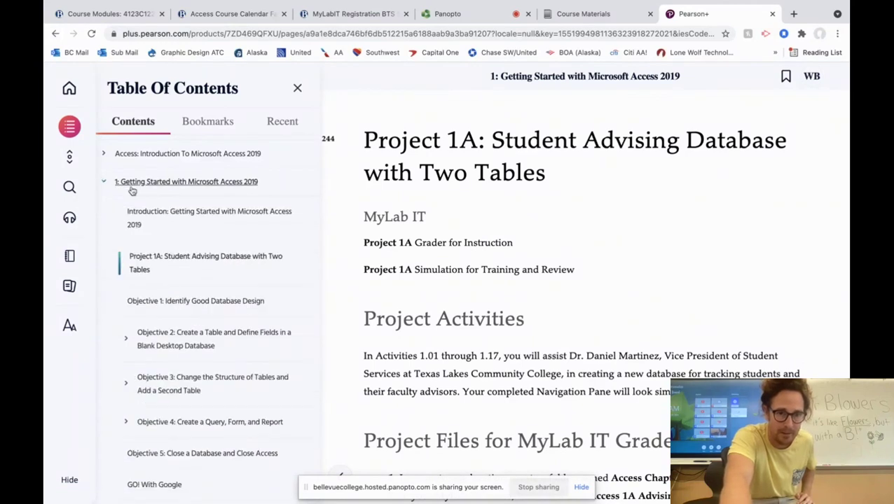
- Skim Project 1A's file and saving instructions, then jump to Objective 1: Identify Good Database Design
scroll(down, 3)
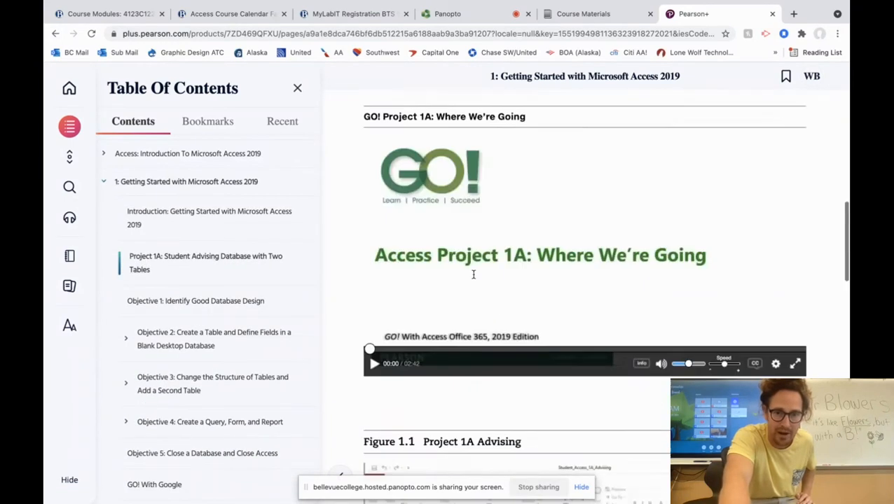
scroll(down, 3)
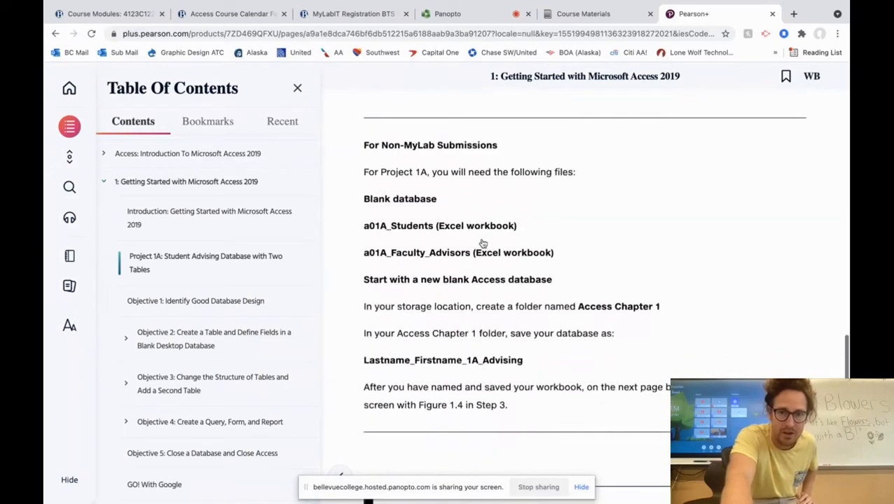
scroll(up, 3)
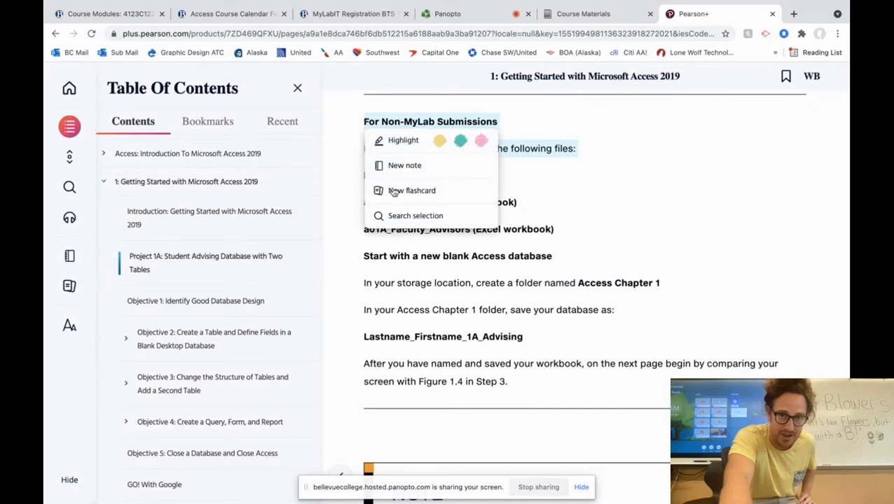
click(448, 173)
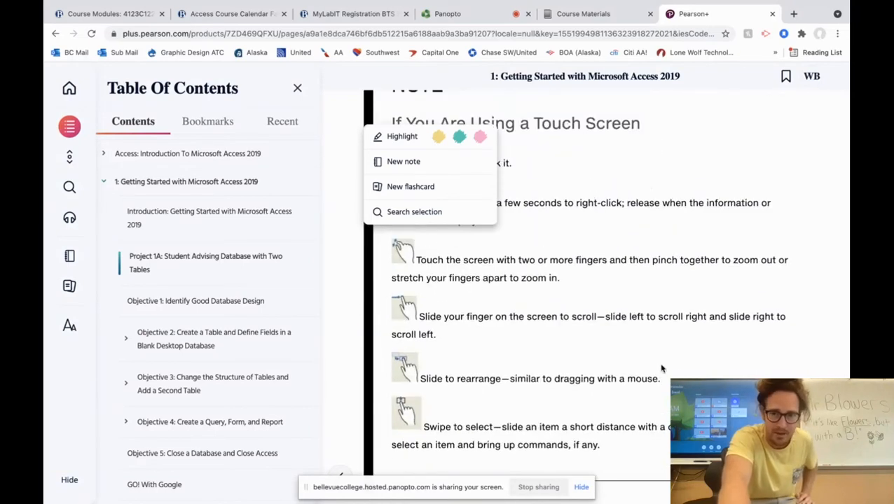
click(196, 300)
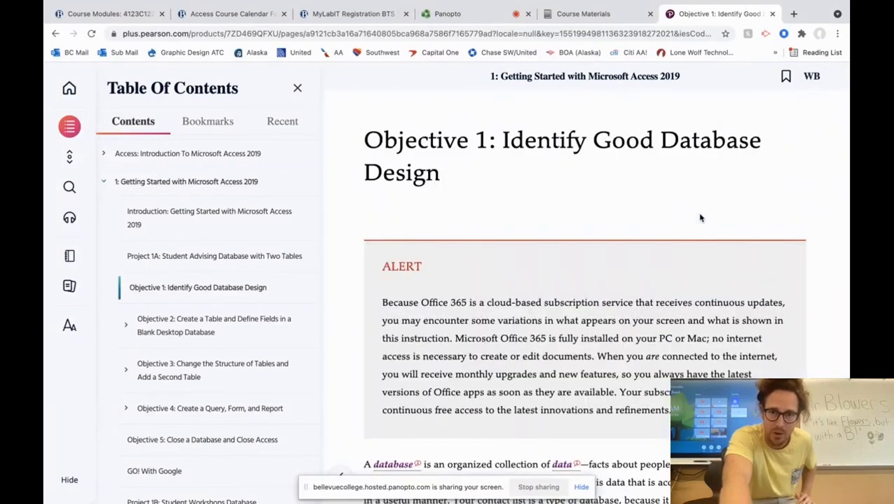
- Read through Objective 1 and advance to the Objective 2 table-creation reading
scroll(down, 3)
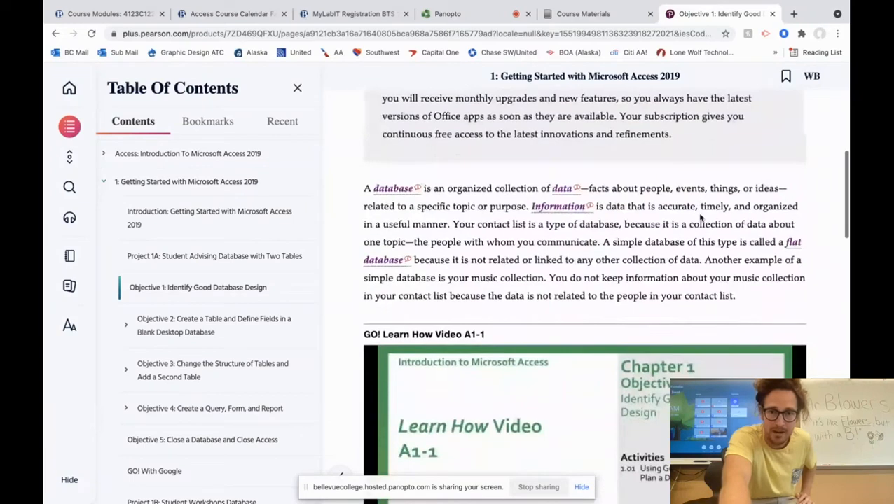
scroll(down, 3)
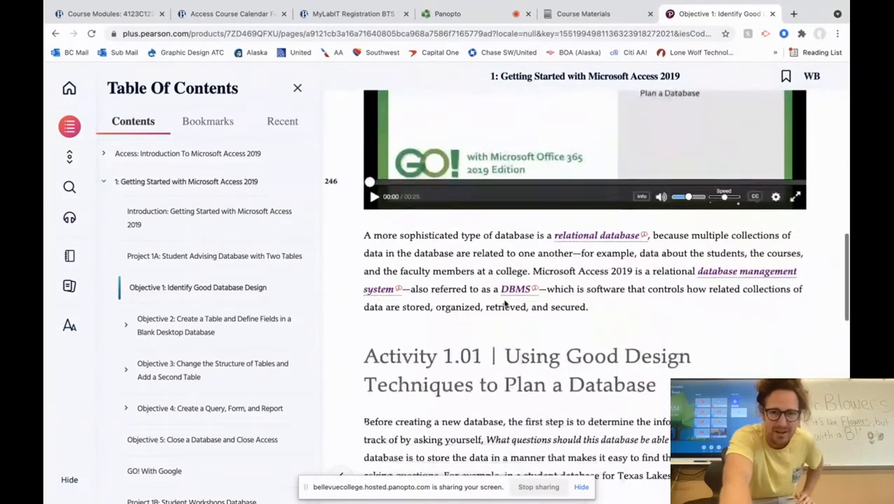
scroll(down, 3)
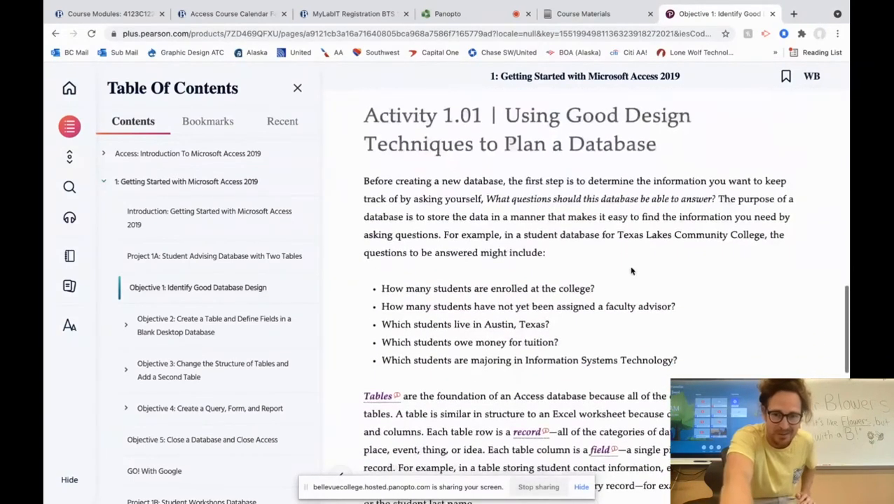
scroll(down, 3)
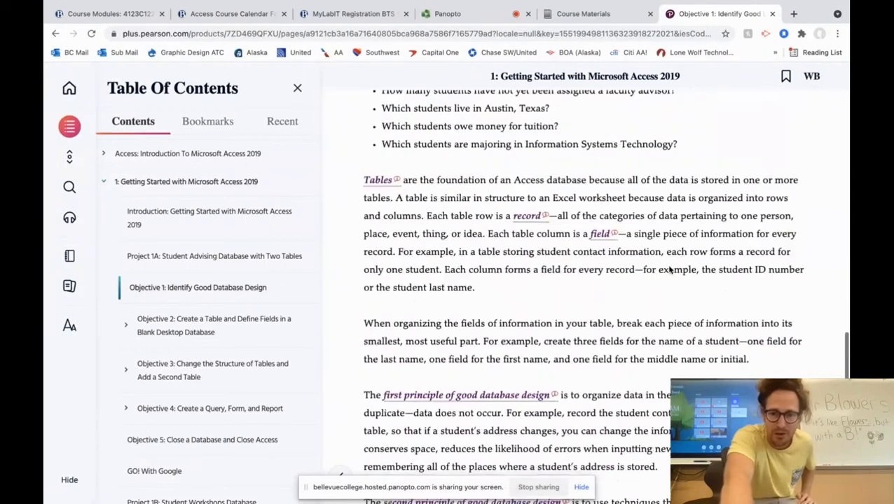
scroll(down, 3)
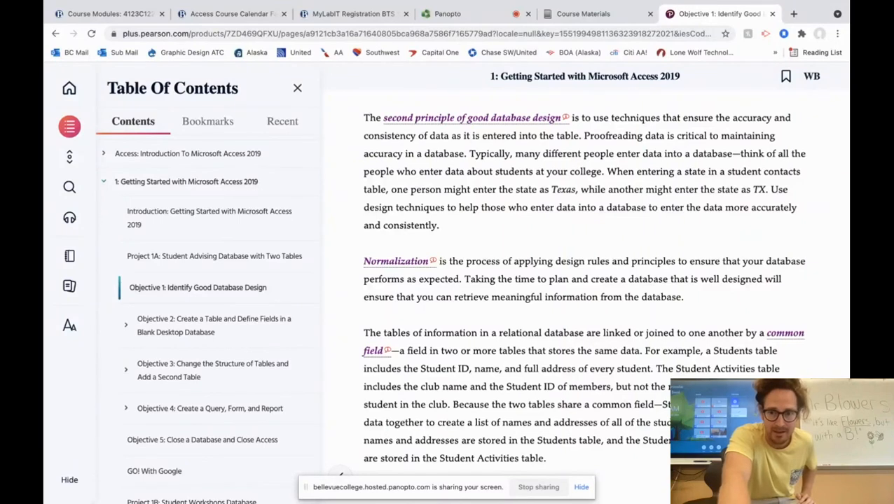
click(213, 325)
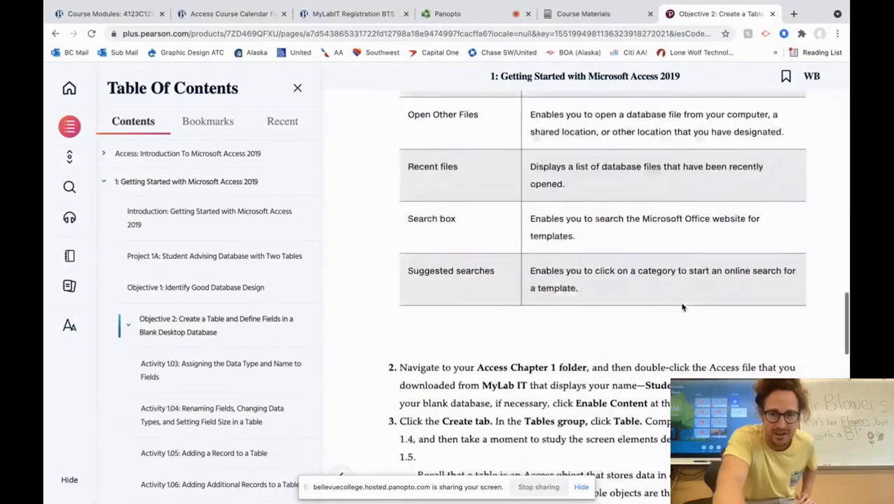
- Skim Objective 2, open Chapter 2's Project 2A, then return to Canvas Modules
scroll(down, 3)
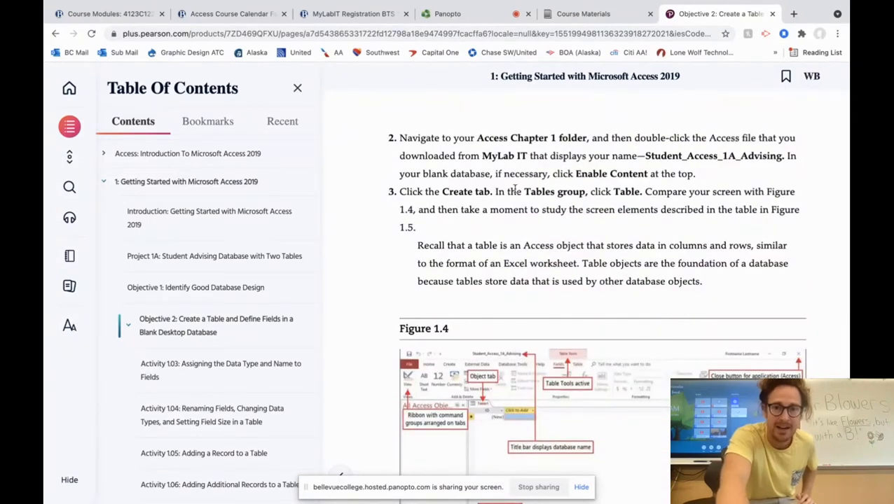
scroll(down, 3)
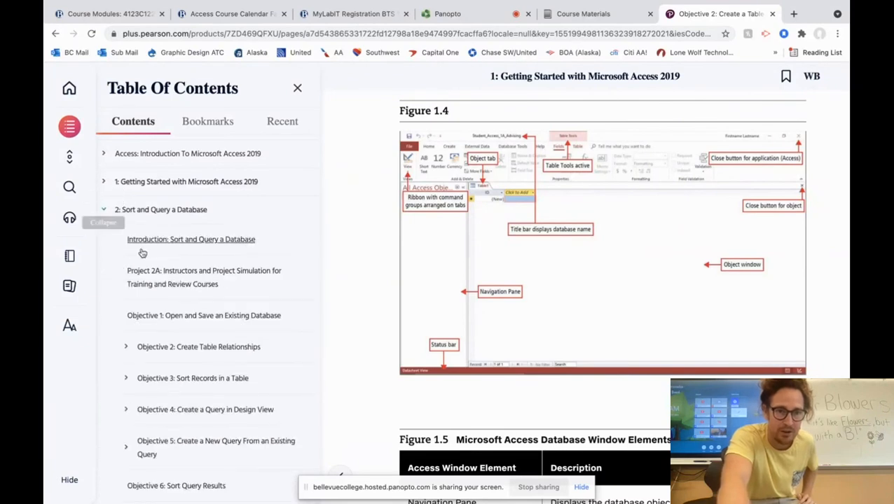
click(206, 277)
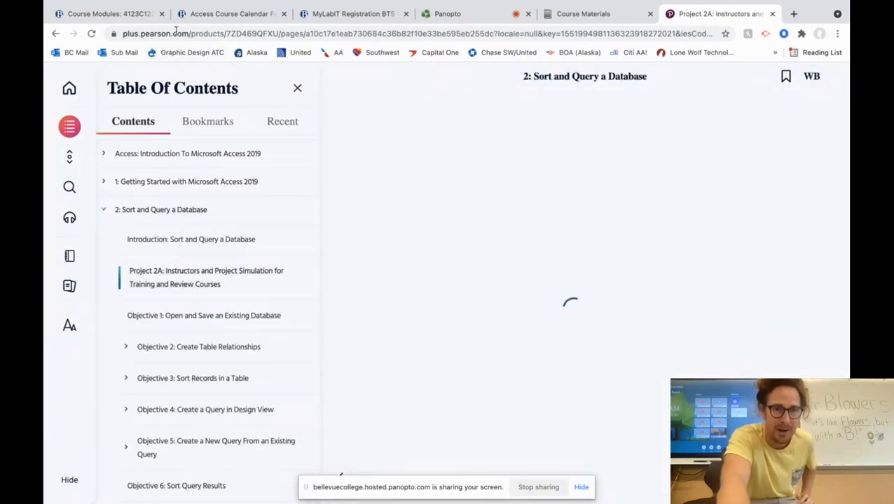
click(105, 13)
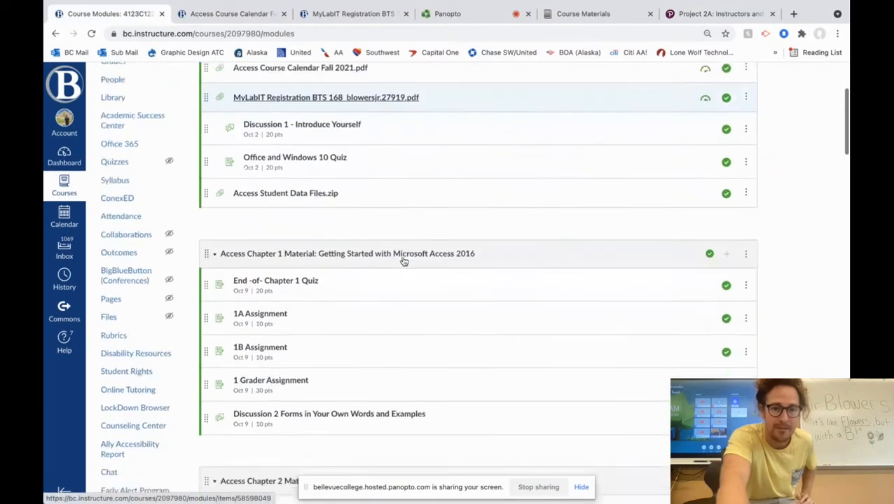
- Scroll Canvas Modules to the Access Chapter 1 Material module, then return to MyLab IT course materials
scroll(down, 3)
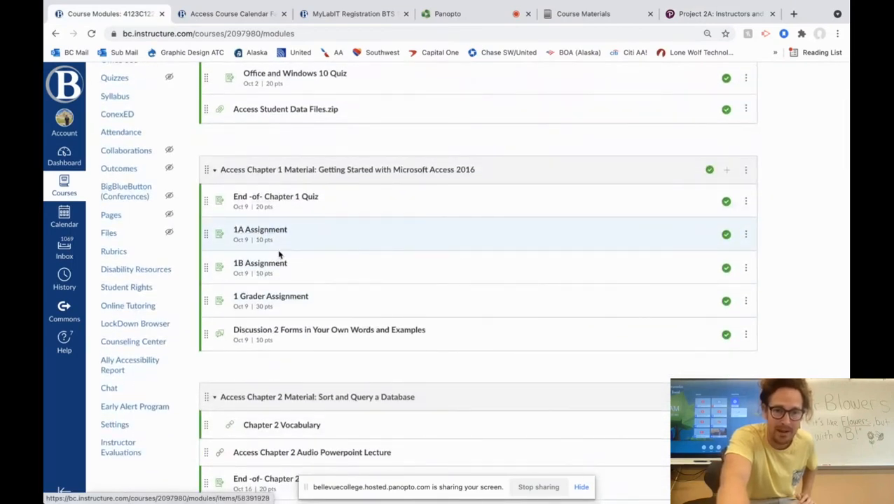
mouse_move(291, 275)
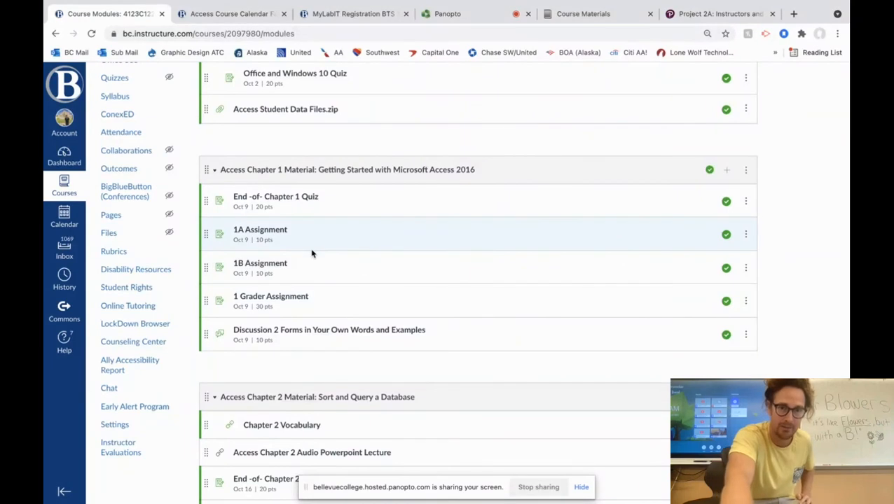
mouse_move(303, 306)
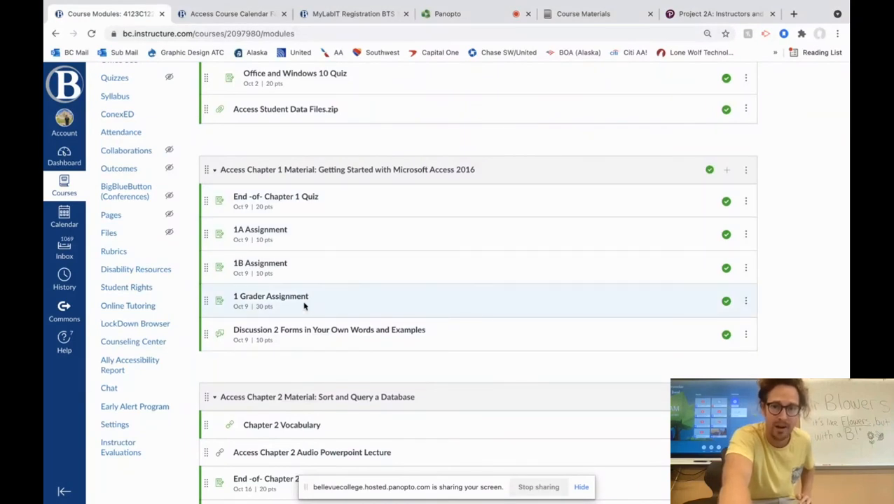
click(582, 13)
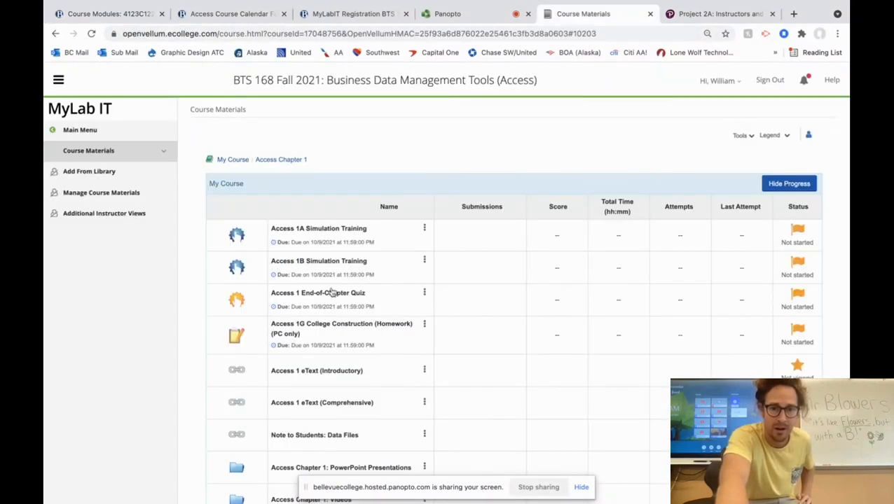
mouse_move(343, 301)
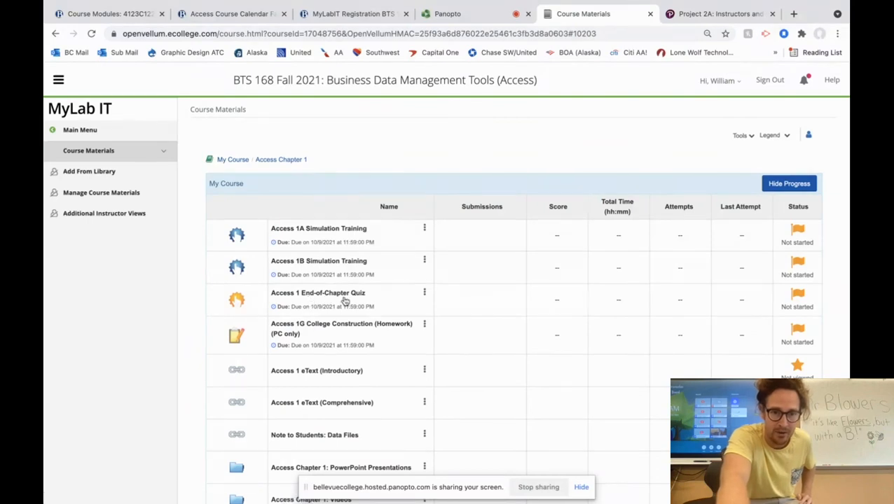
mouse_move(321, 334)
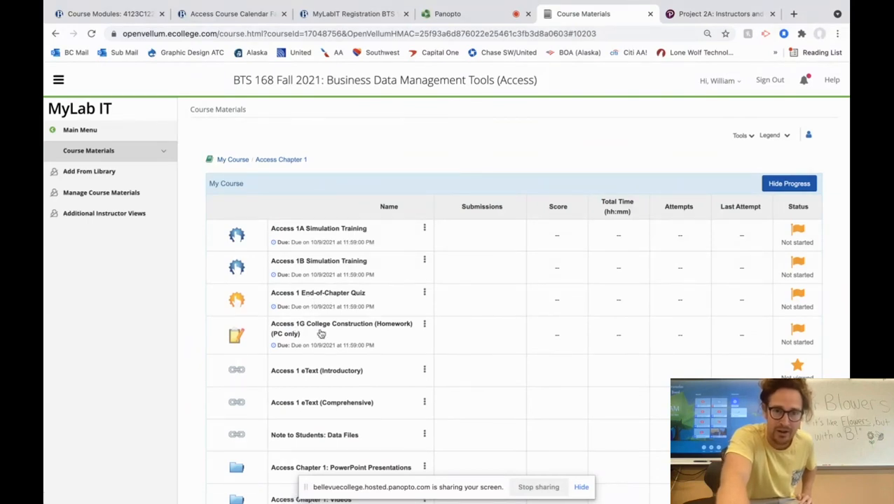
- Launch Access 1G College Construction (Homework) in a new tab, then check the Panopto capture
click(341, 328)
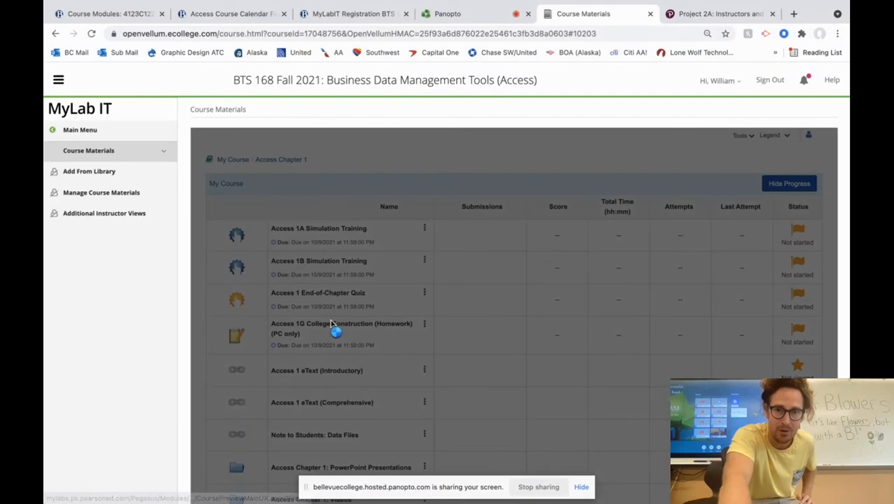
click(447, 14)
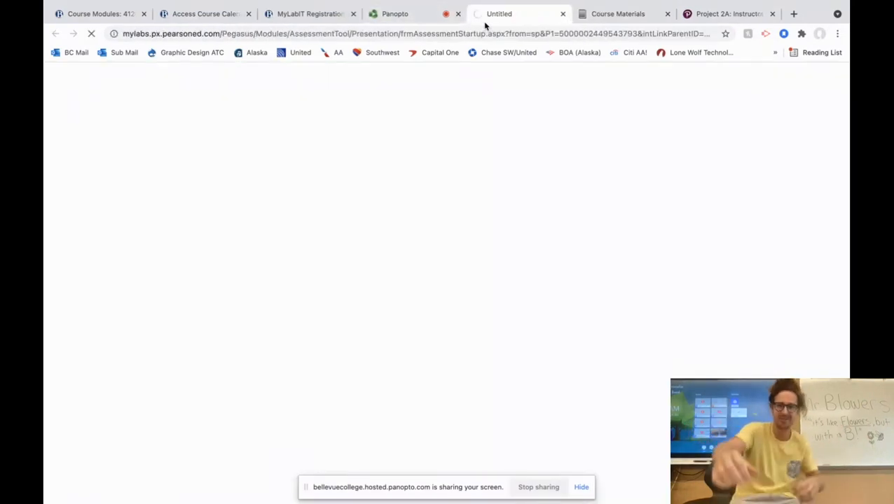
click(394, 13)
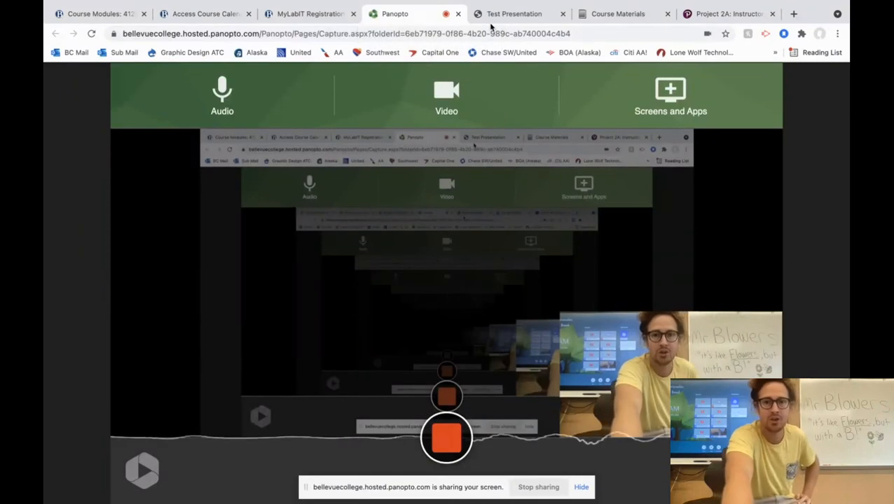
mouse_move(513, 14)
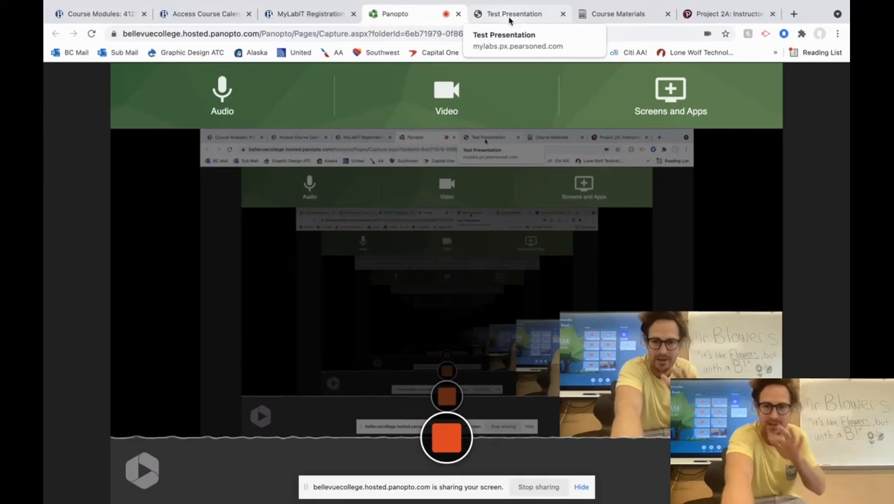
- Return to the Access 1G College Construction grader assignment page
click(513, 13)
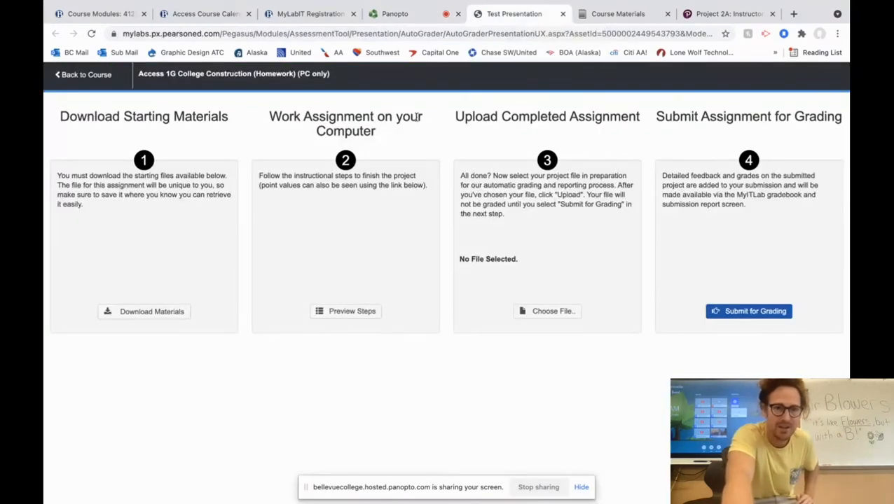
- Download all Access 1G starting files as a zip and close the materials list
click(144, 311)
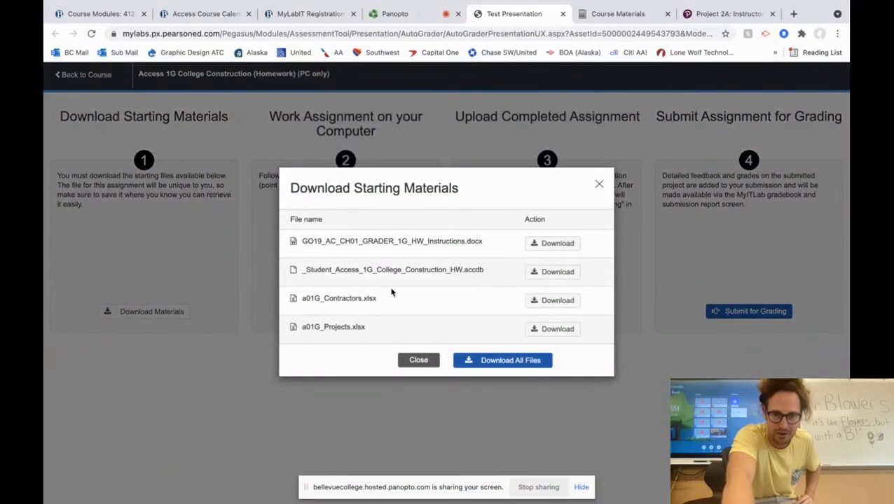
click(503, 360)
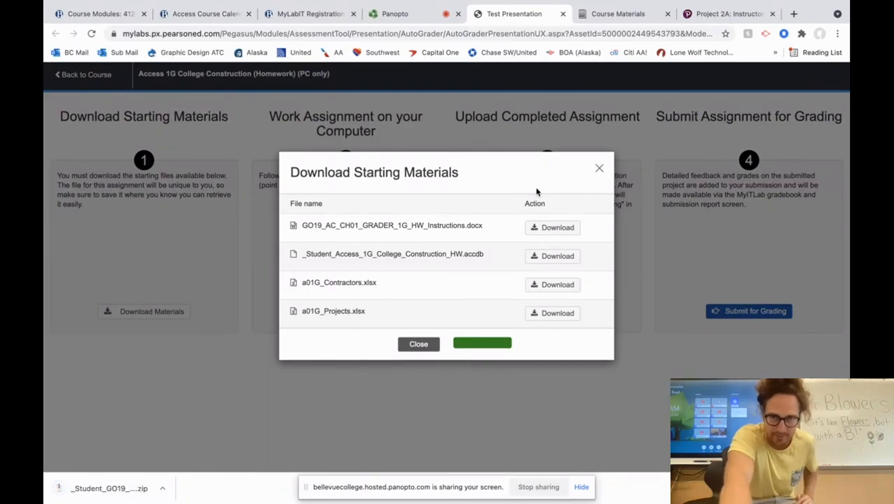
click(419, 344)
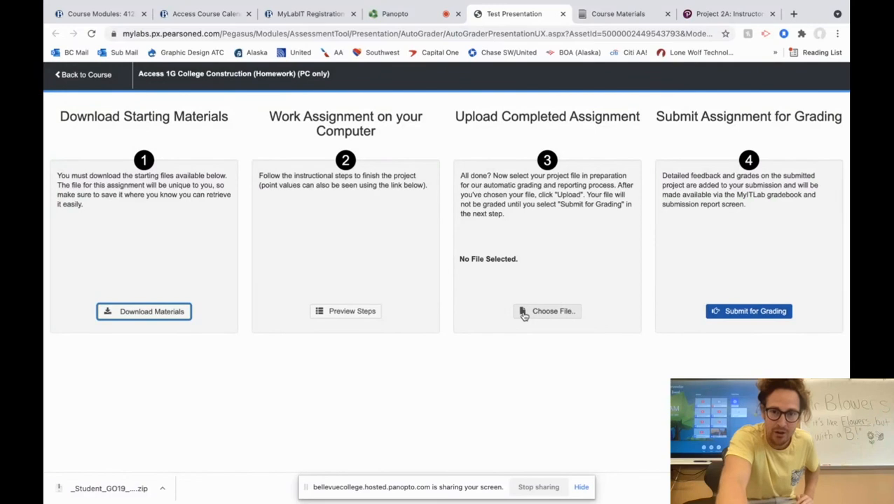
mouse_move(748, 310)
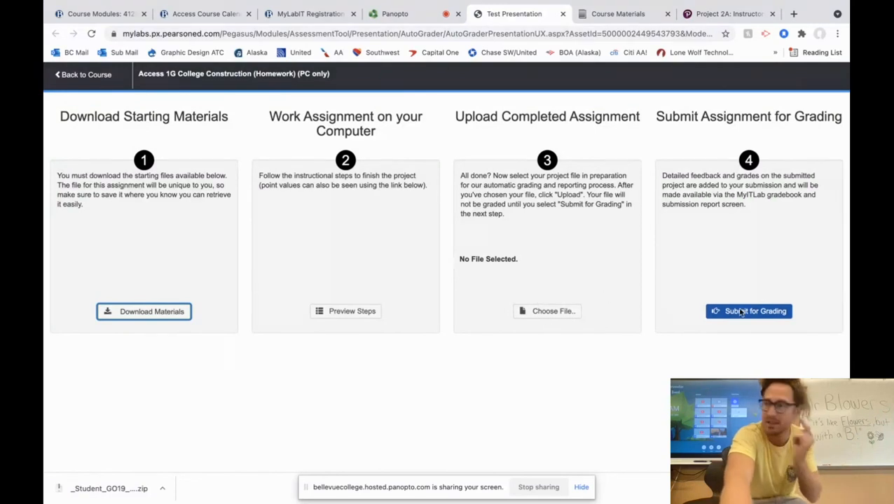
mouse_move(653, 255)
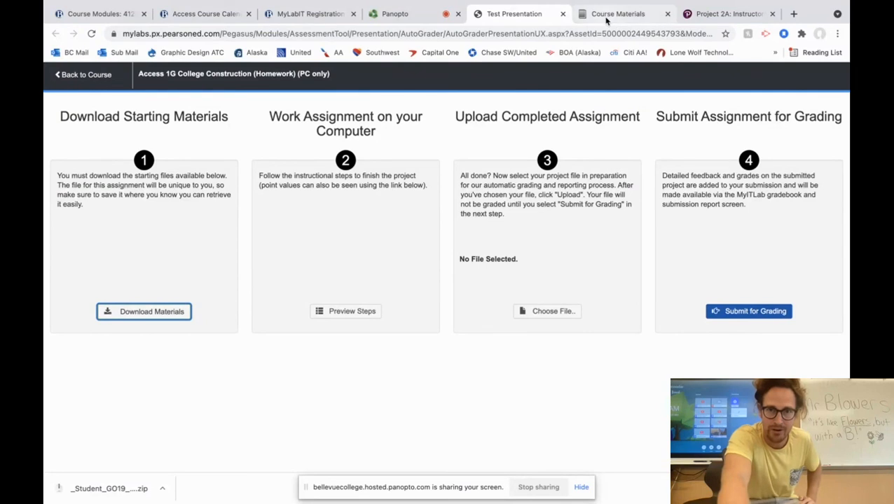
mouse_move(394, 13)
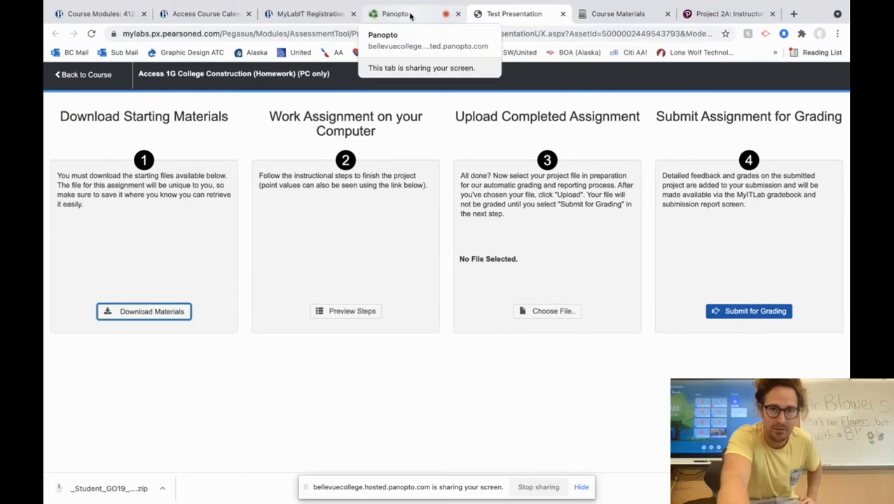
- Check the Panopto recording, briefly revisit Chapter 1 course materials, then return to Panopto
click(394, 13)
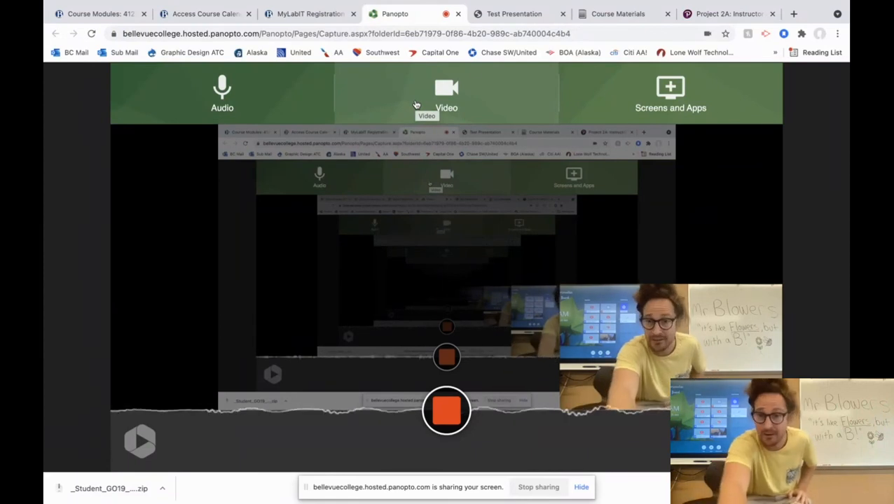
click(617, 14)
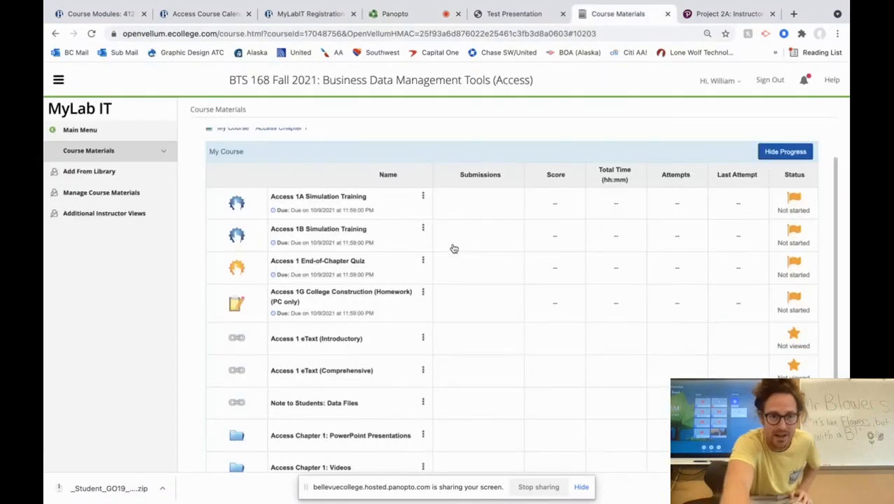
scroll(up, 3)
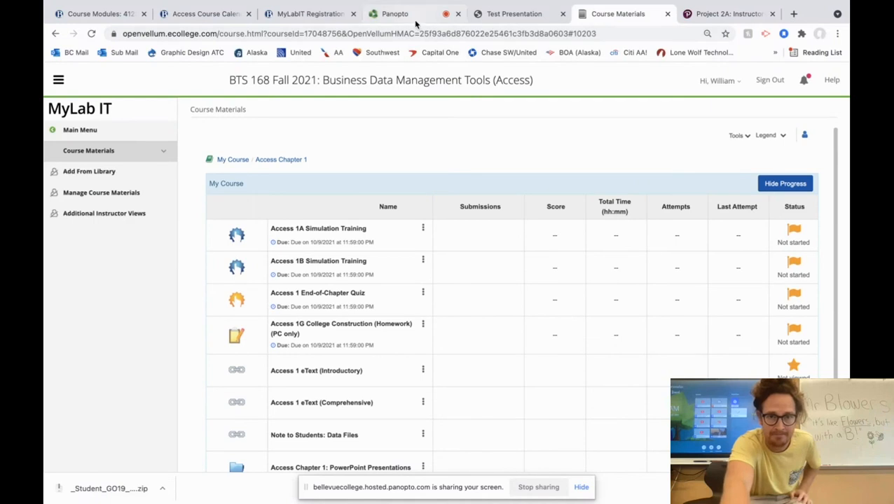
click(394, 13)
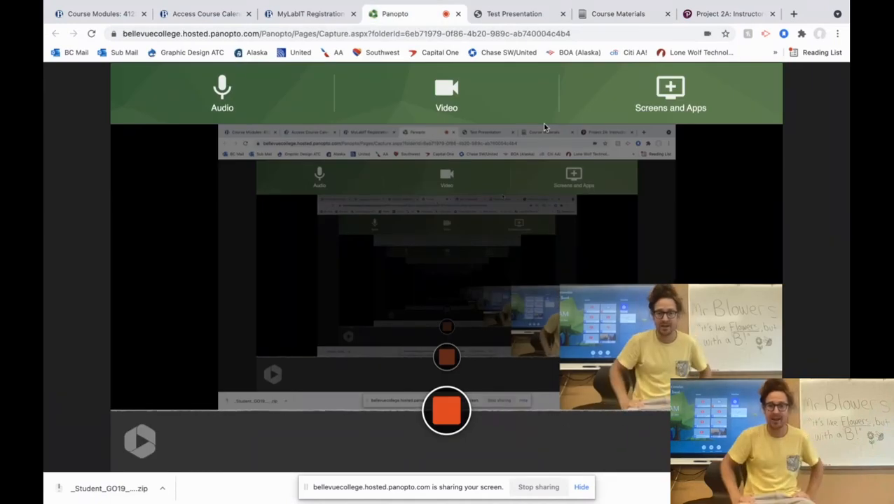